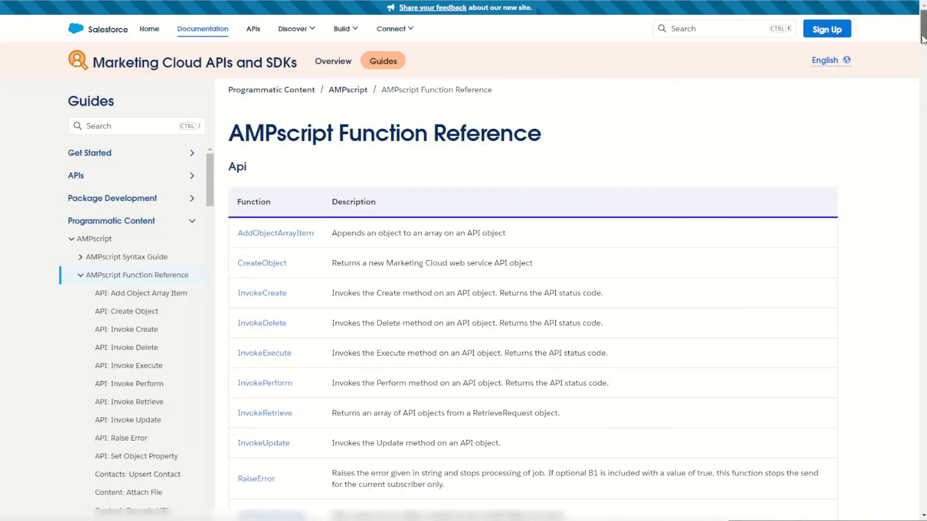
# Step: Scroll the AMPscript Function Reference down to the Sites table with QueryParameter
pyautogui.scroll(-3)
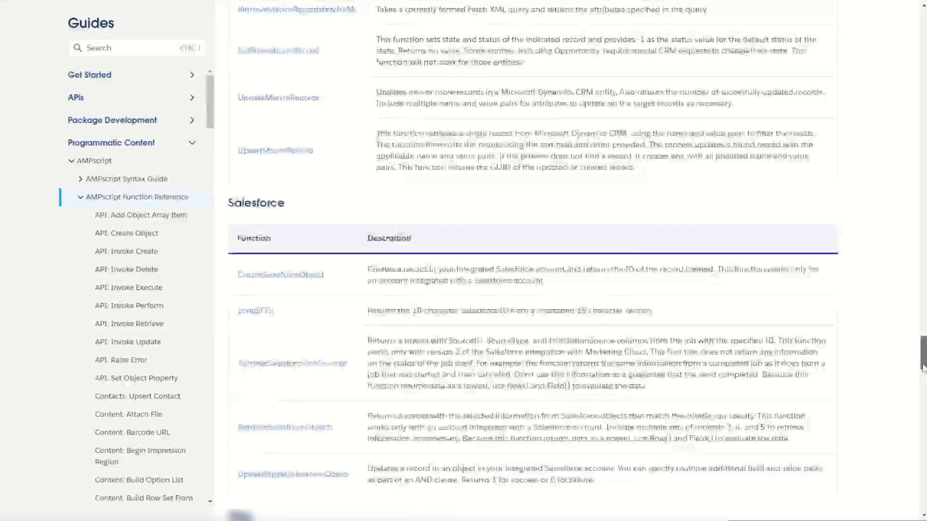
pyautogui.scroll(-3)
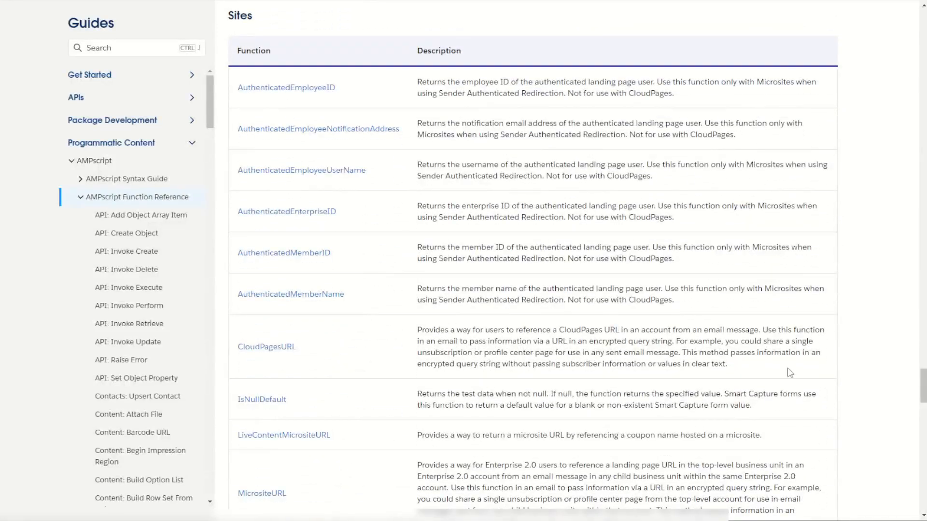
pyautogui.moveTo(267, 20)
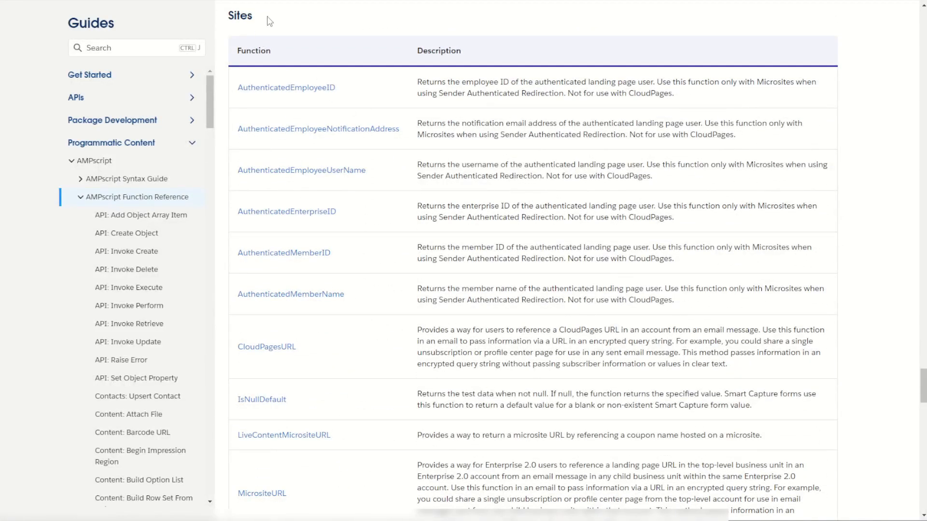
pyautogui.scroll(-3)
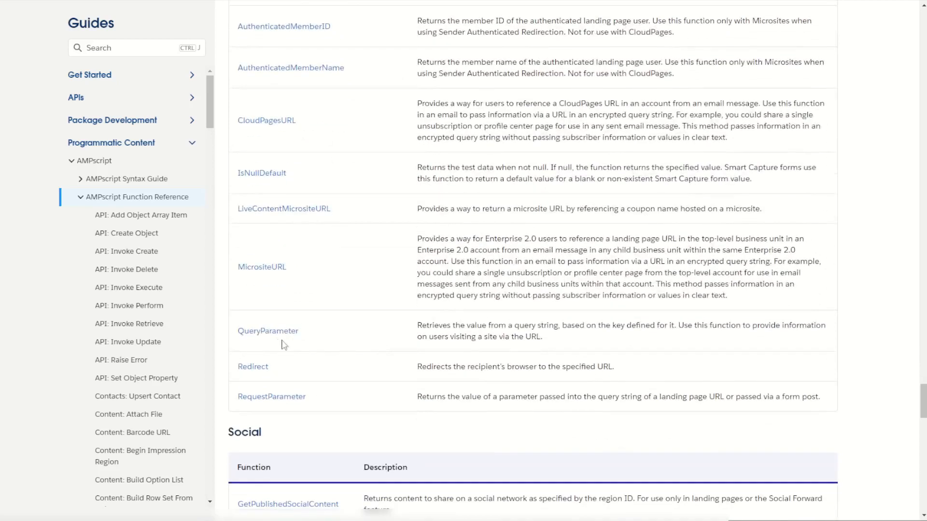
# Step: View the QueryParameter reference page and its usage example returning Tim
pyautogui.click(267, 331)
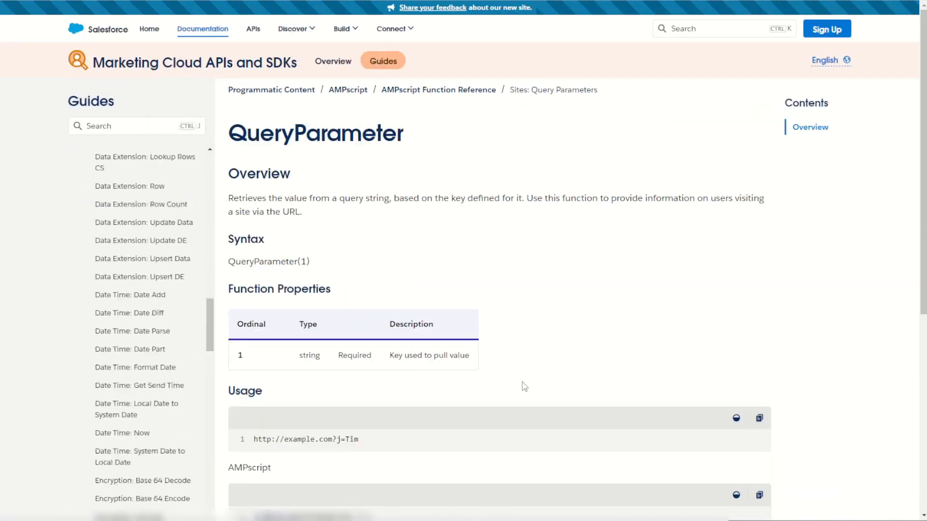
pyautogui.scroll(-3)
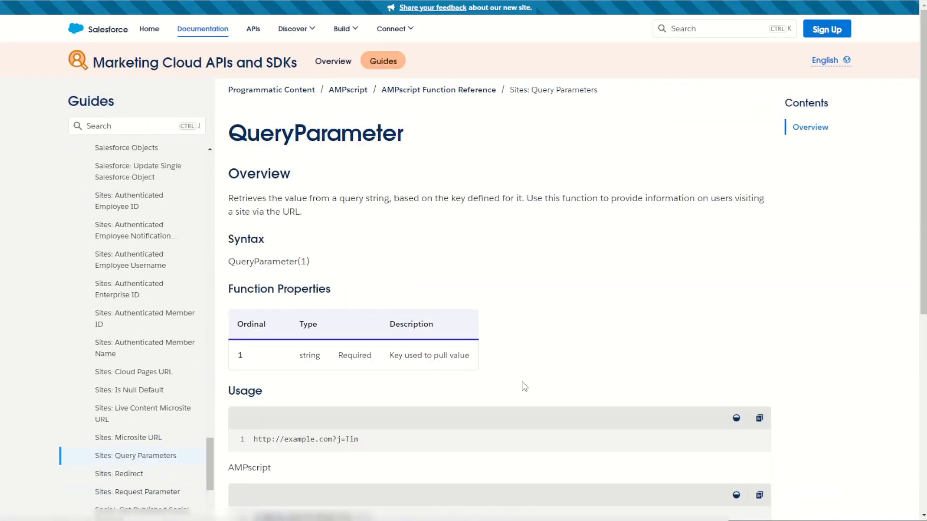
pyautogui.moveTo(362, 398)
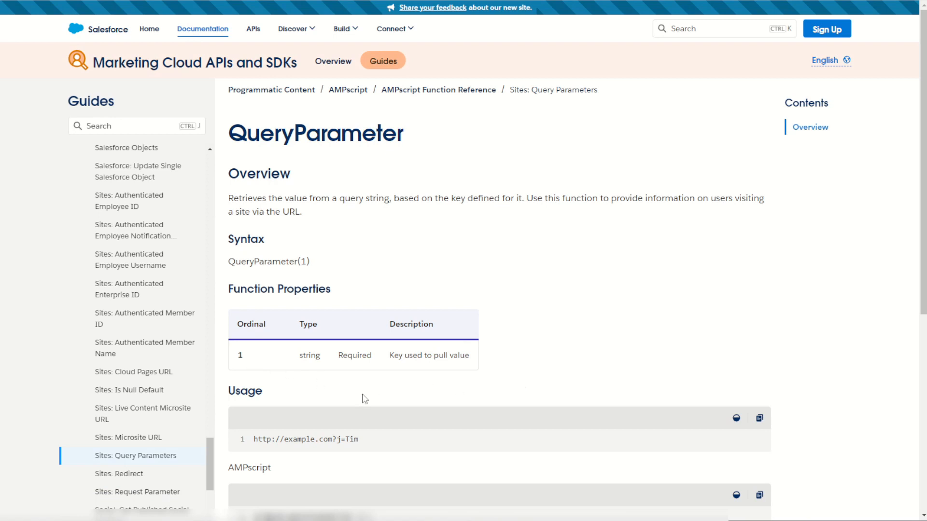
pyautogui.moveTo(399, 371)
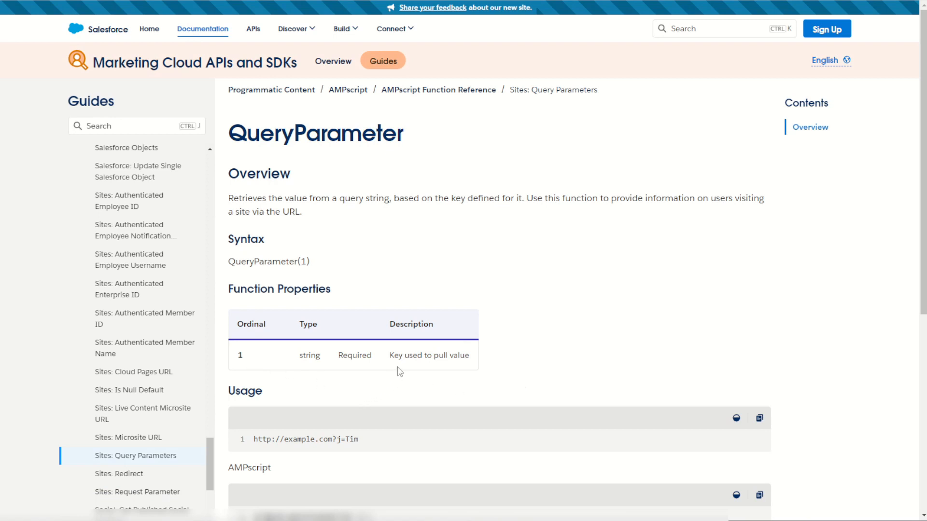
pyautogui.scroll(-3)
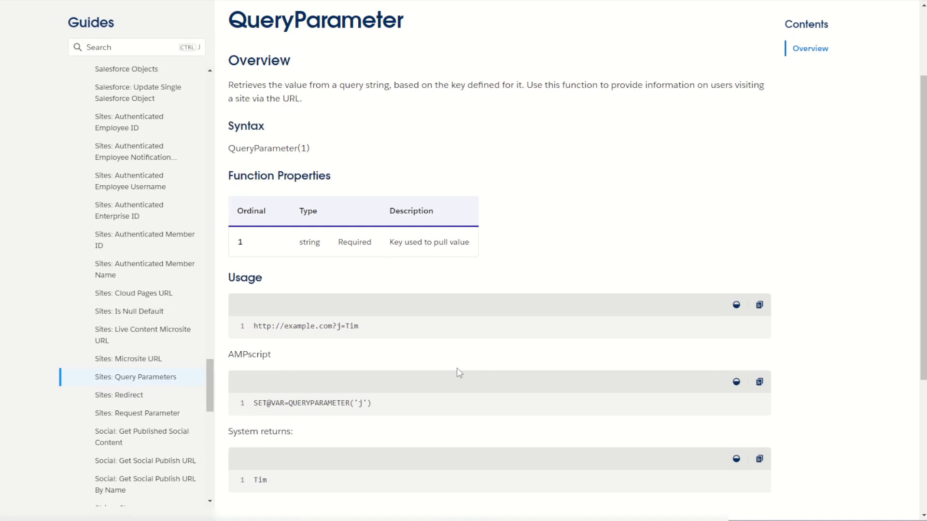
pyautogui.moveTo(381, 365)
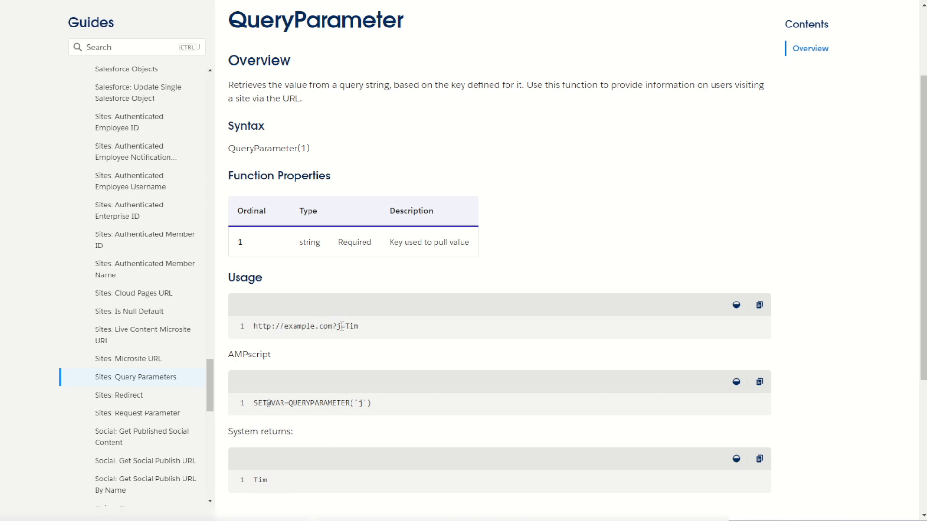
pyautogui.moveTo(369, 331)
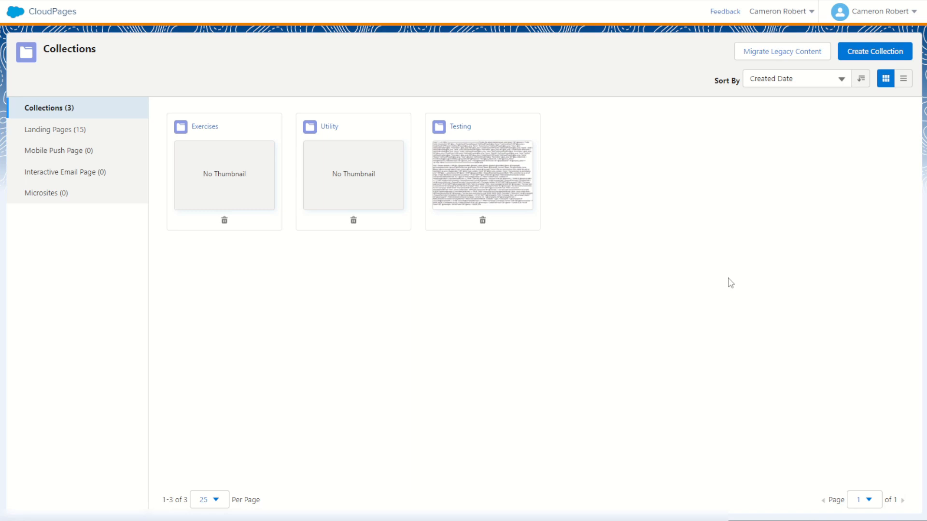
# Step: Start a new Landing Page in the Exercises collection via Add Content
pyautogui.click(14, 12)
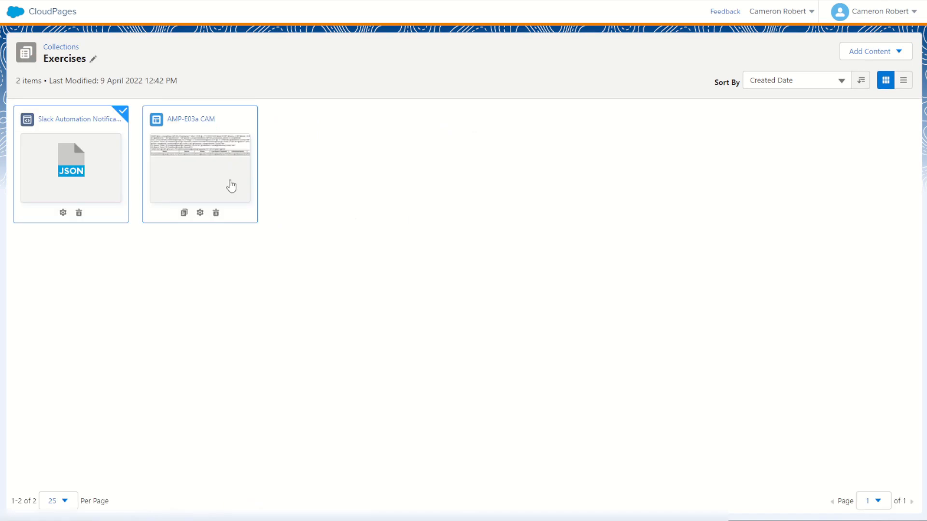
pyautogui.click(875, 51)
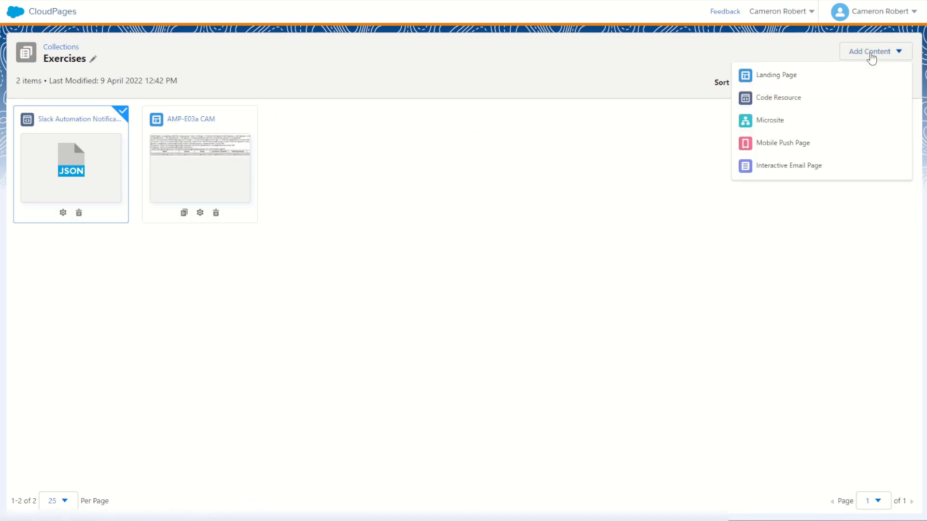
pyautogui.click(776, 74)
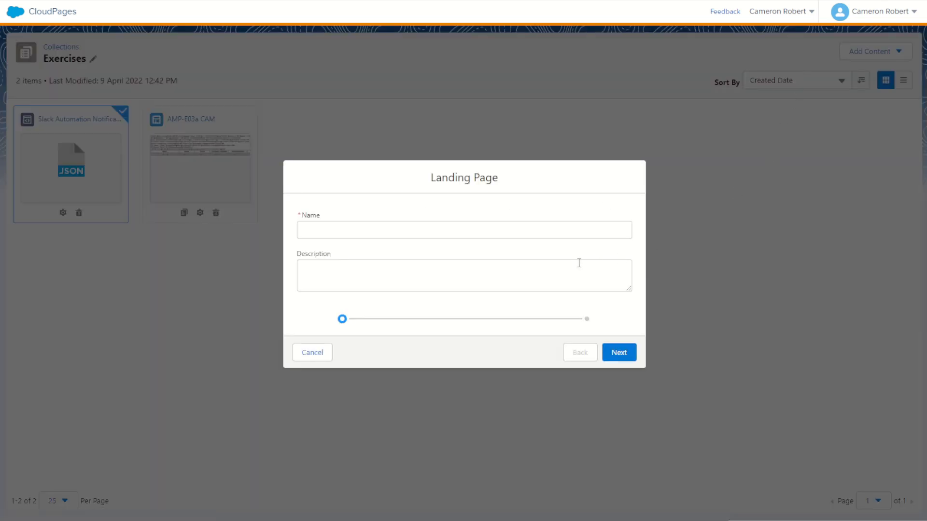
# Step: Name the landing page 'Cam' and save it with the Blank layout
pyautogui.write('Cam')
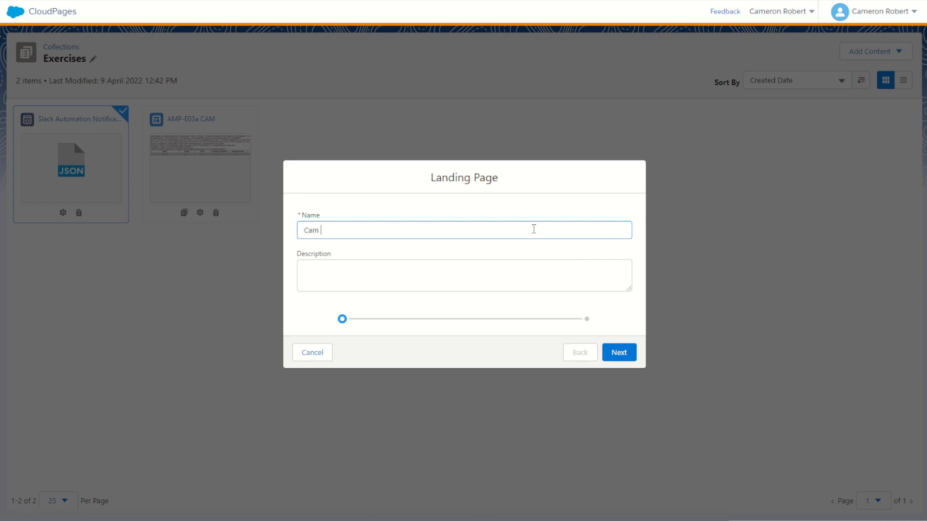
pyautogui.click(618, 353)
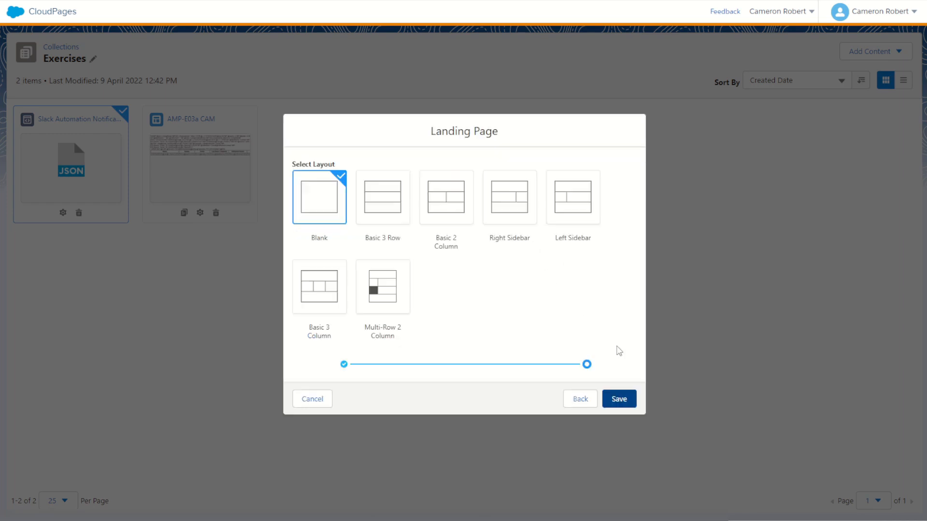
pyautogui.click(619, 399)
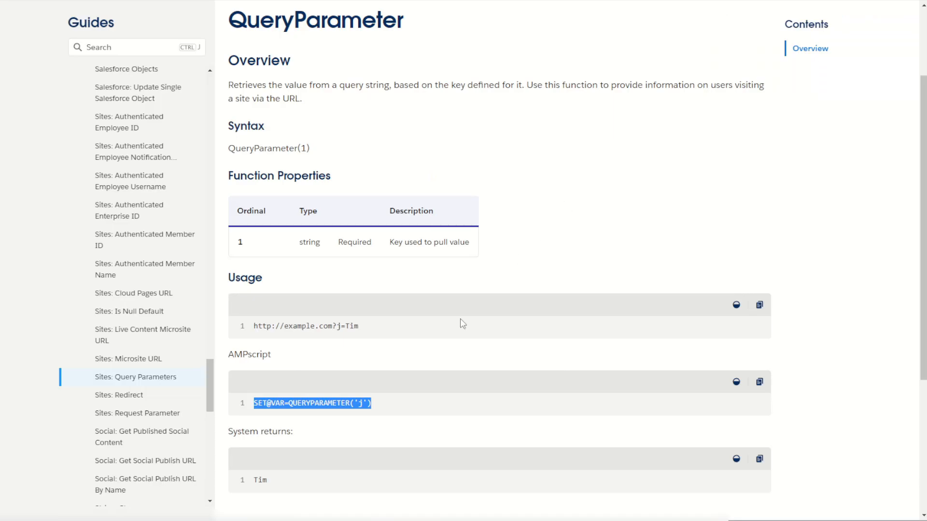
# Step: Pick out the SET@VAR=QUERYPARAMETER('j') example line in the docs
pyautogui.click(312, 403)
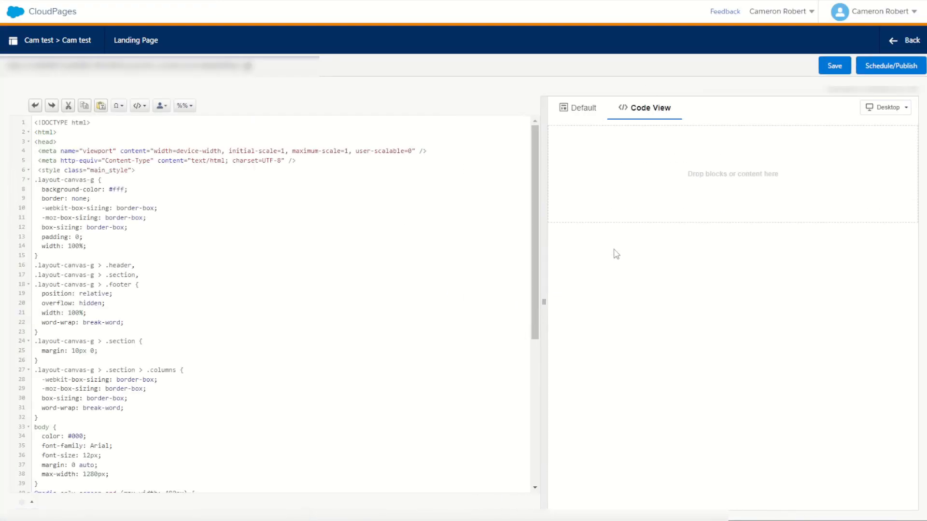
# Step: Add an HTML content block to the page's Default block layout
pyautogui.click(286, 107)
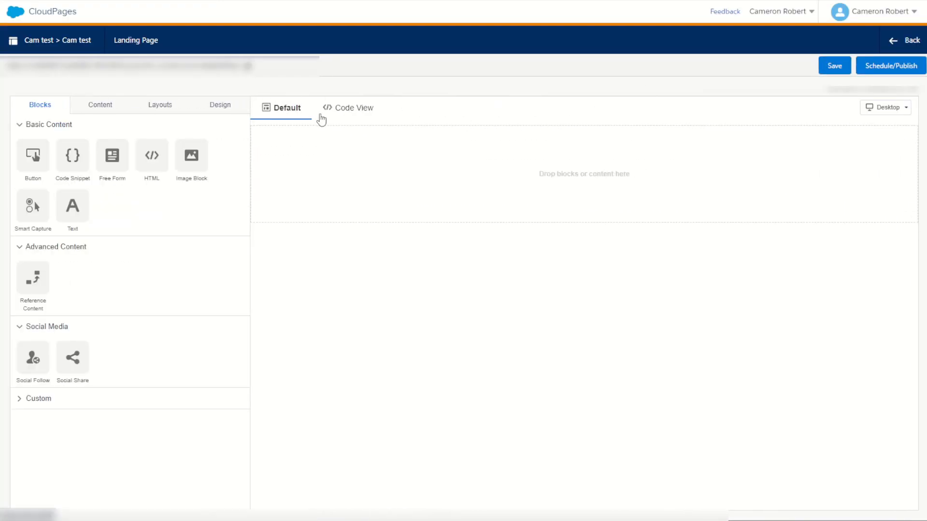
pyautogui.moveTo(152, 155)
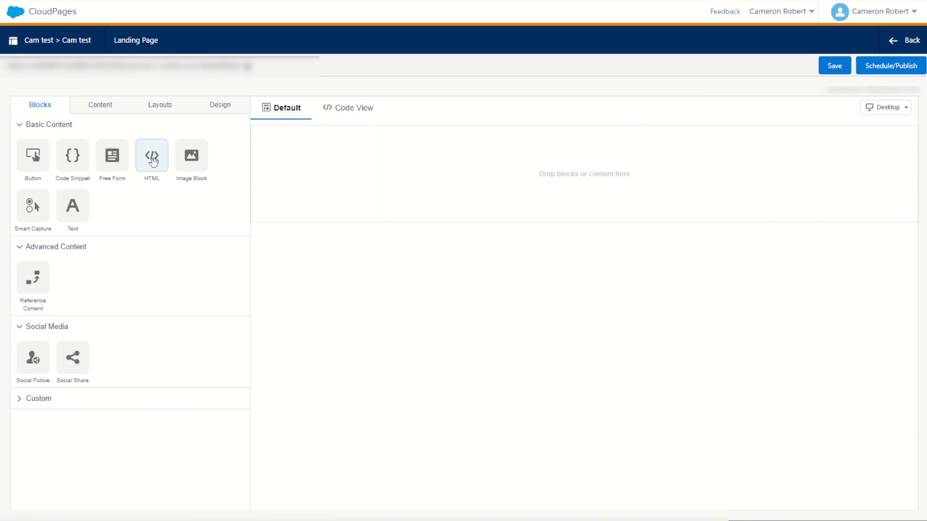
pyautogui.click(152, 154)
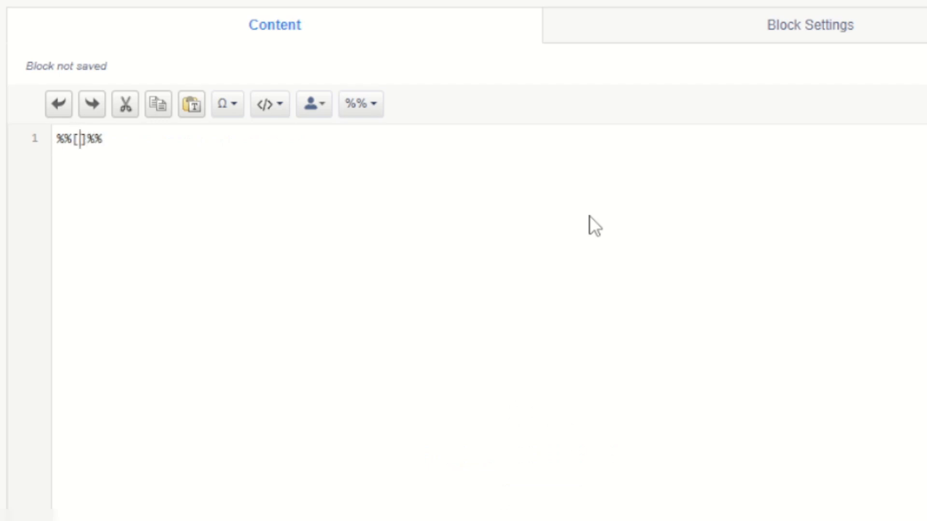
pyautogui.write("SET@VAR=QUERYPARAMETER('j')")
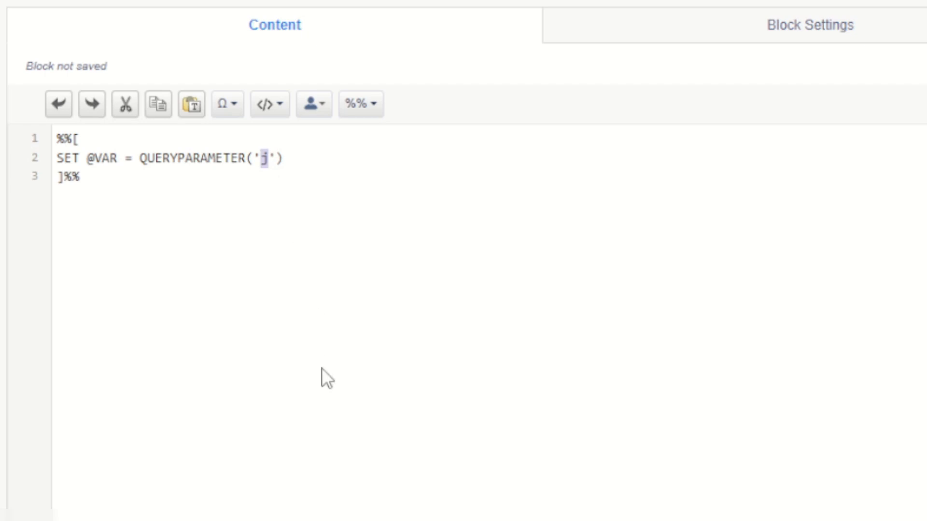
pyautogui.write('astro')
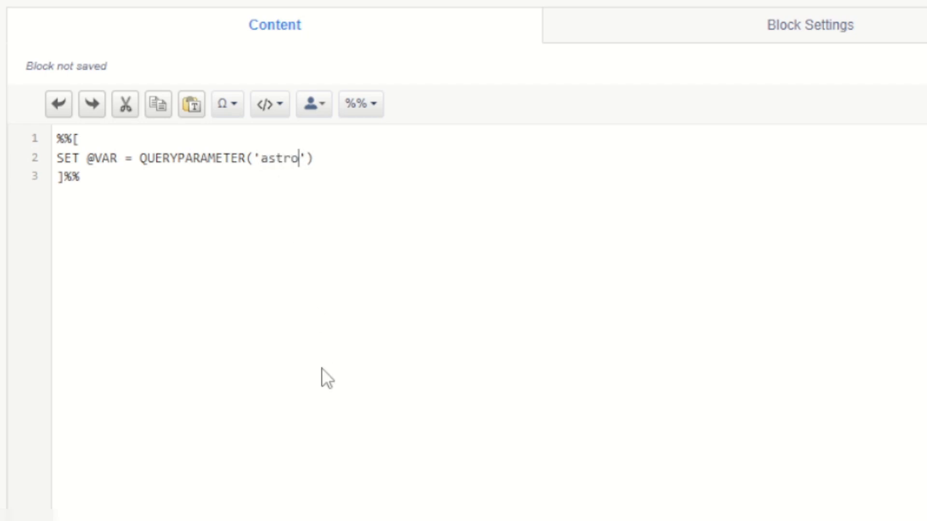
pyautogui.moveTo(107, 168)
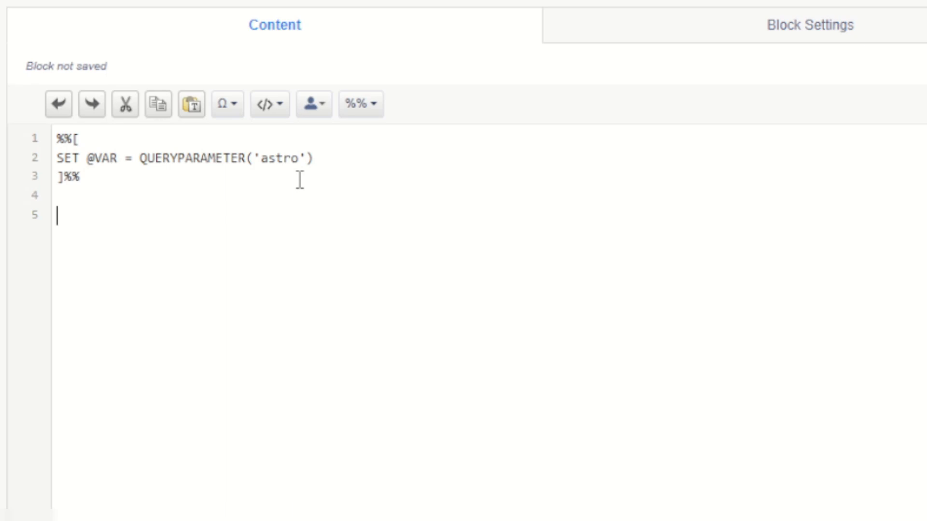
pyautogui.write('%%=')
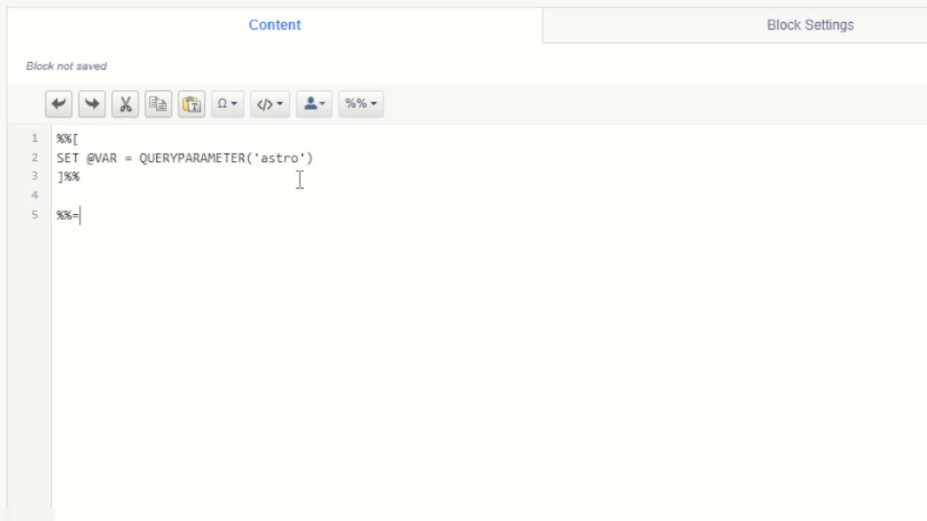
pyautogui.write('v()=%%')
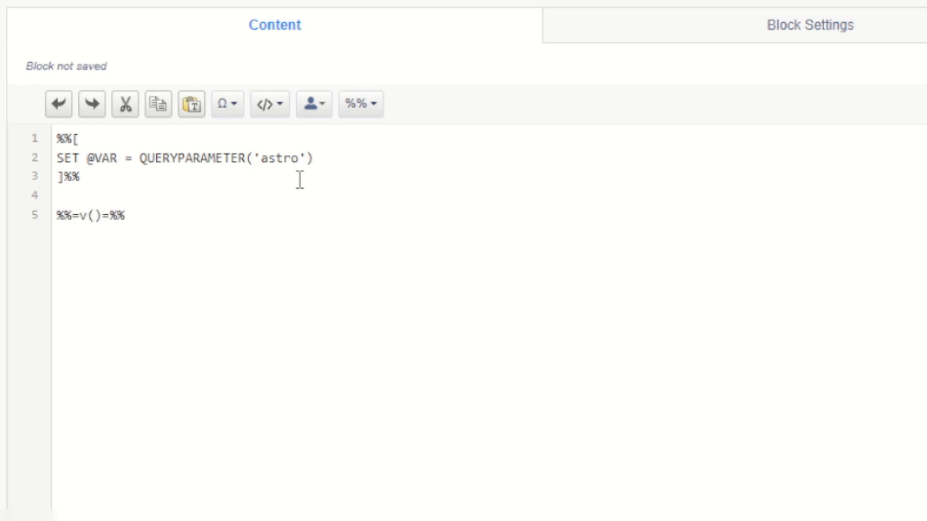
pyautogui.click(56, 214)
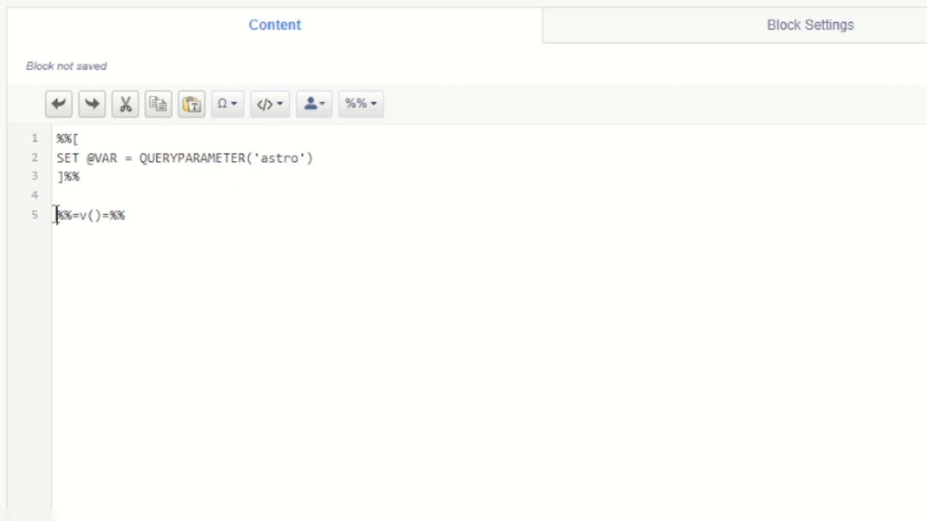
pyautogui.write('astro =')
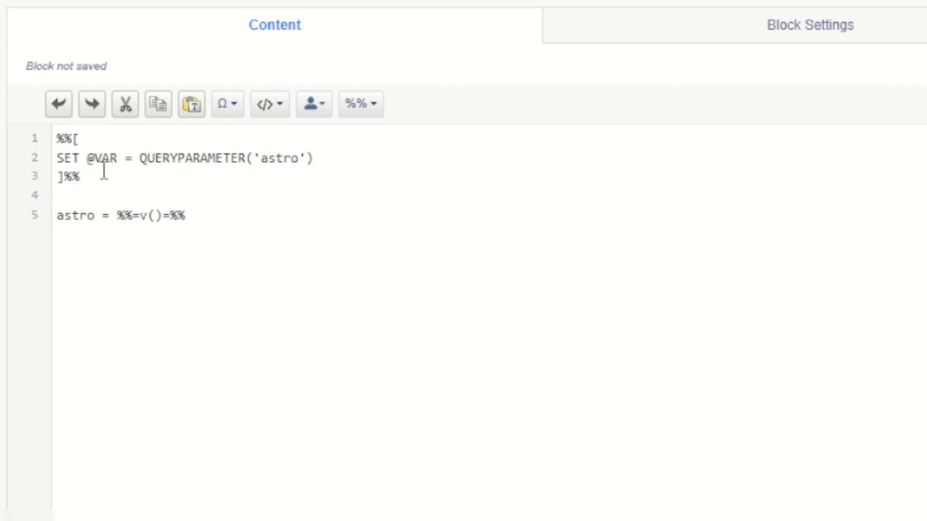
pyautogui.write('@VAR')
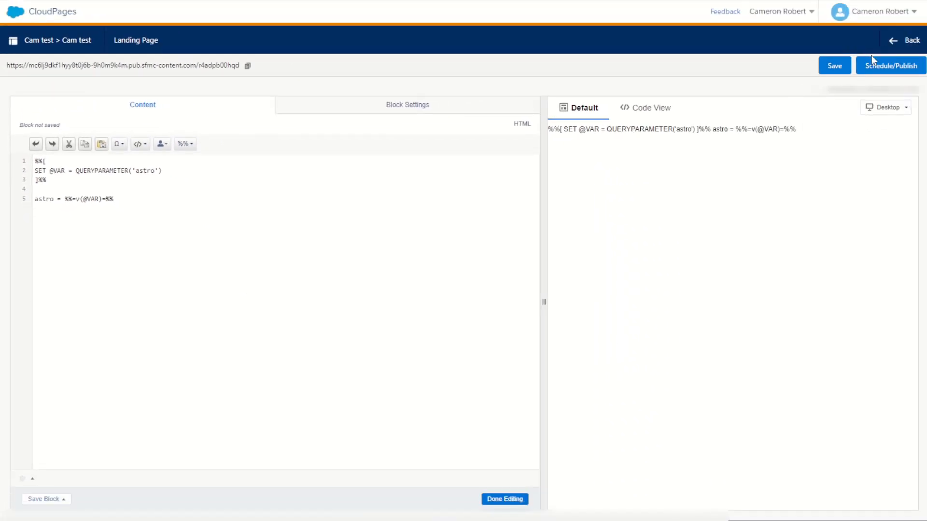
# Step: Review the publish preview, which renders only 'astro =' with no value
pyautogui.click(889, 64)
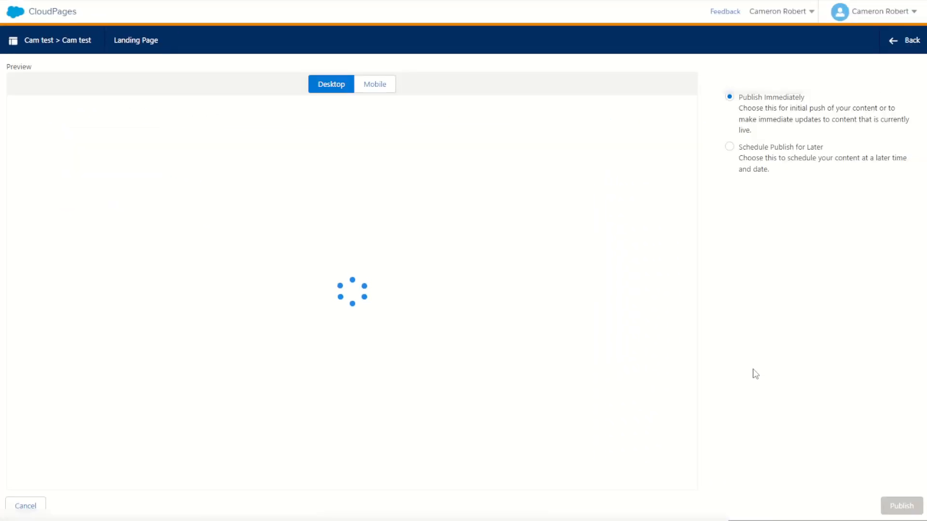
pyautogui.click(901, 504)
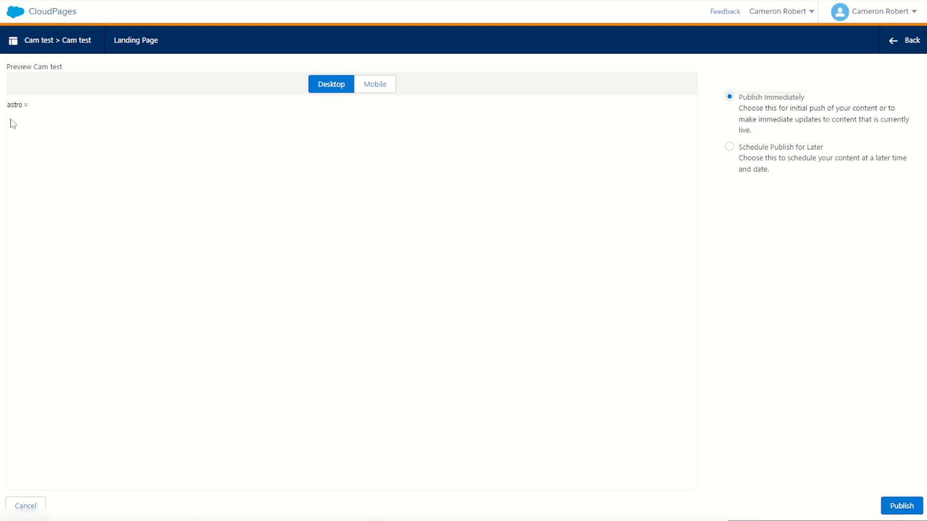
pyautogui.moveTo(30, 101)
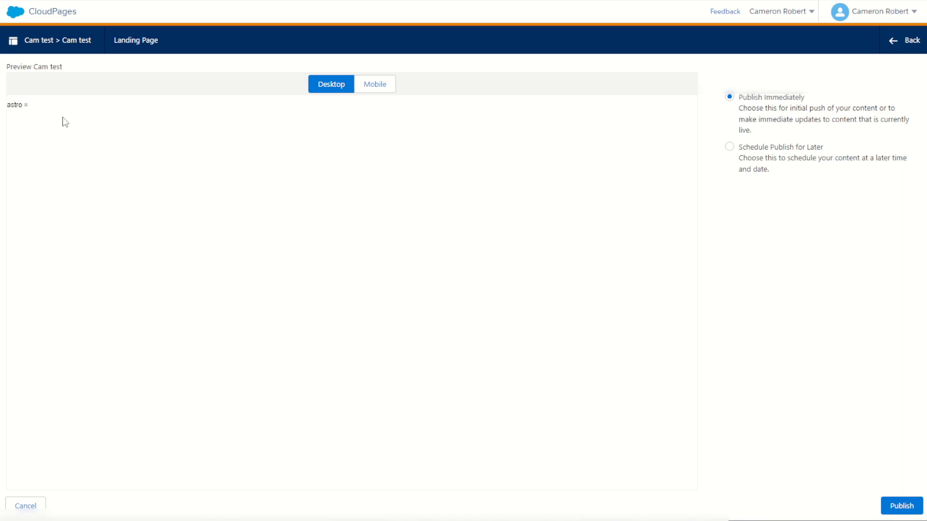
pyautogui.moveTo(719, 329)
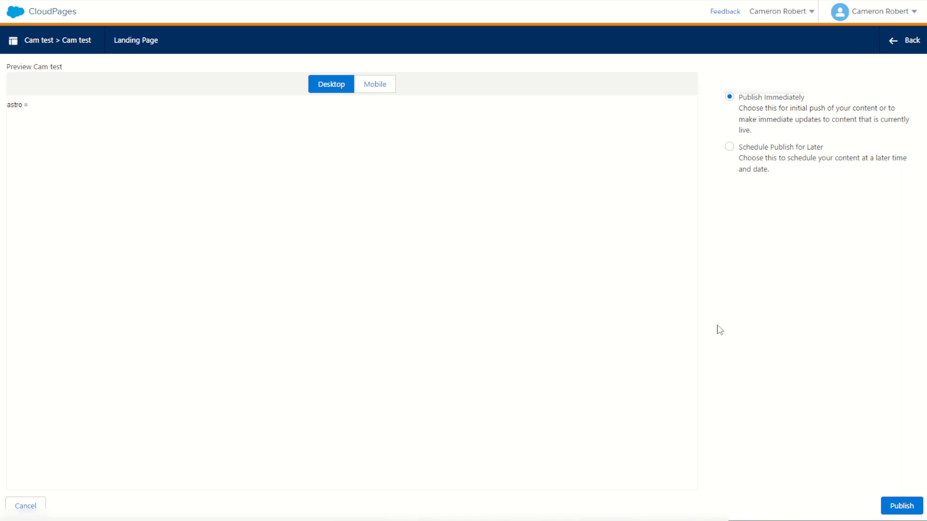
pyautogui.moveTo(755, 364)
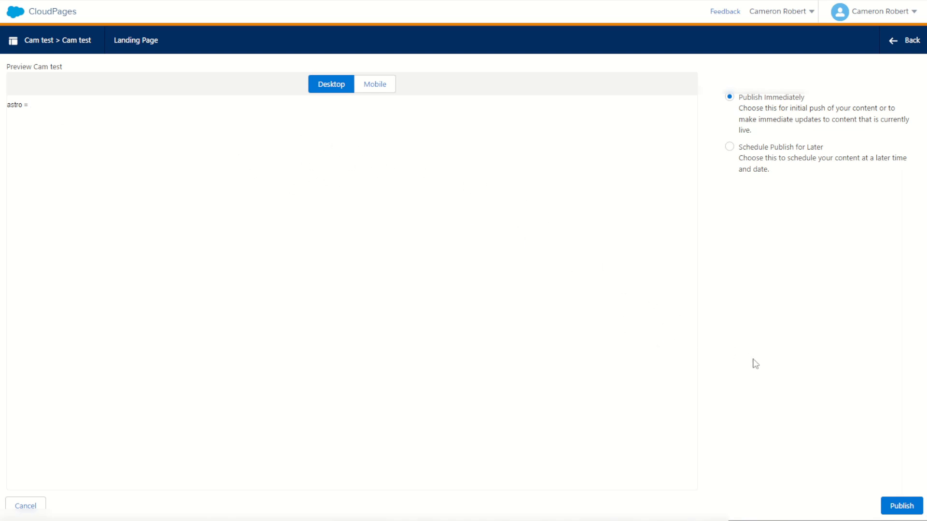
pyautogui.click(900, 506)
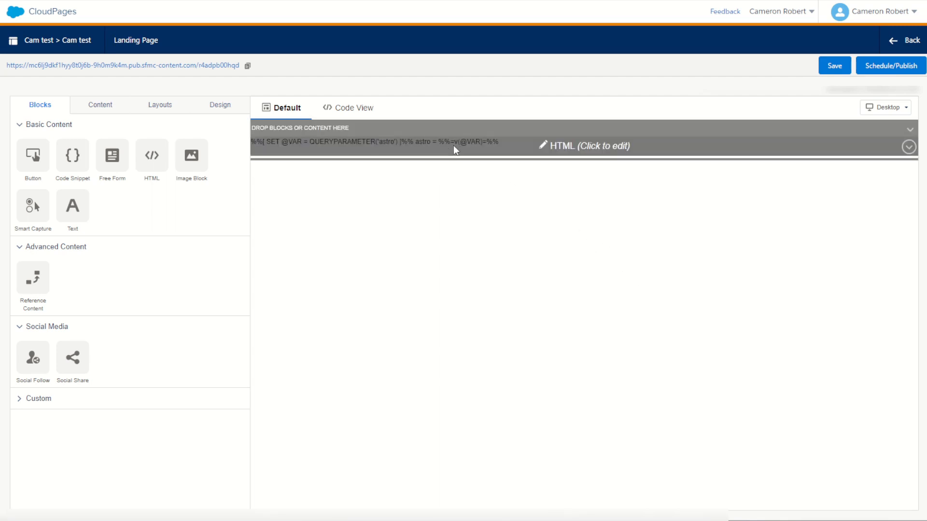
# Step: Reopen the HTML block's code editor showing the astro output code
pyautogui.click(585, 146)
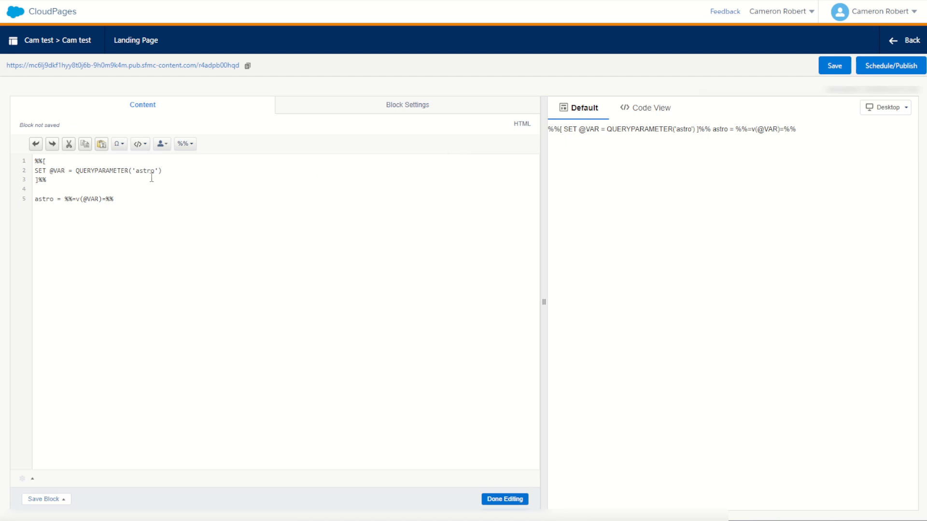
# Step: Add @a, @b, @c query-parameter lines and labeled outputs separated by <br>
pyautogui.moveTo(48, 160); pyautogui.dragTo(161, 170)
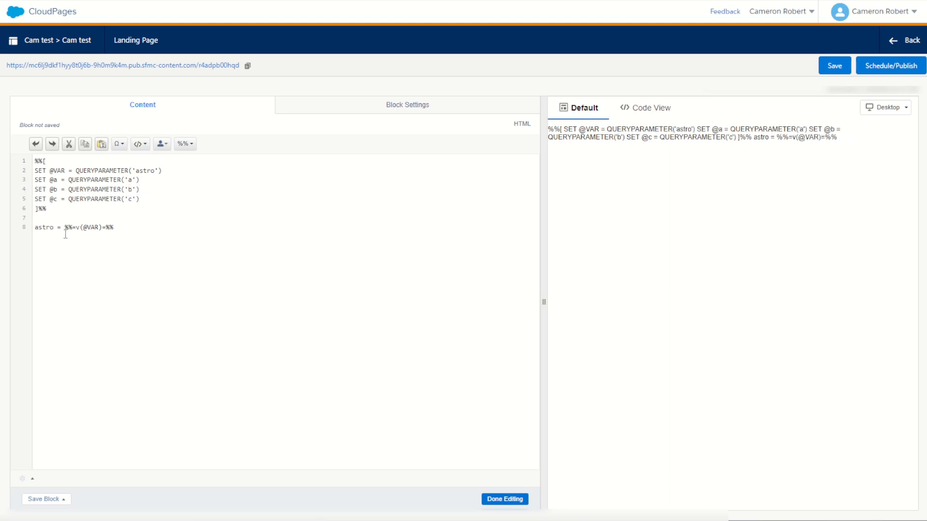
pyautogui.write('<br>')
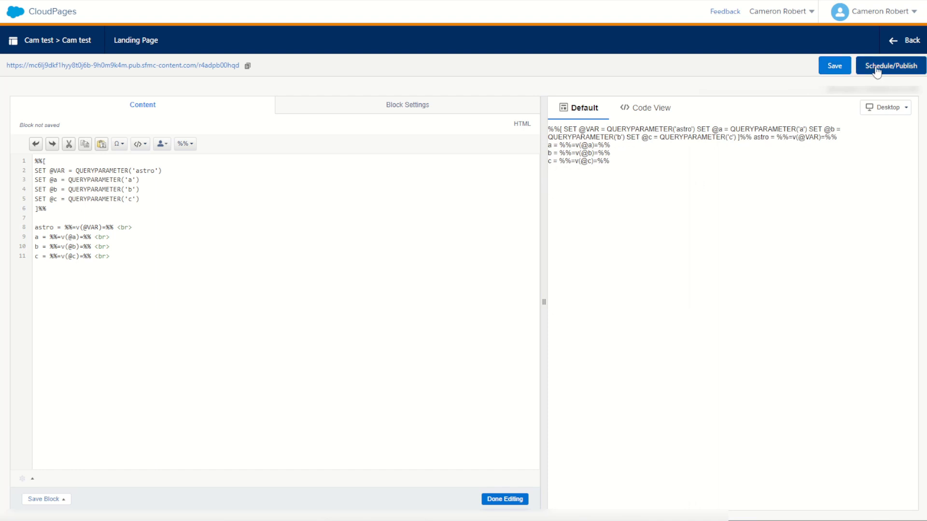
# Step: Publish the page immediately so it prints trailblazer, 1, 2 and 3 from the URL
pyautogui.click(890, 65)
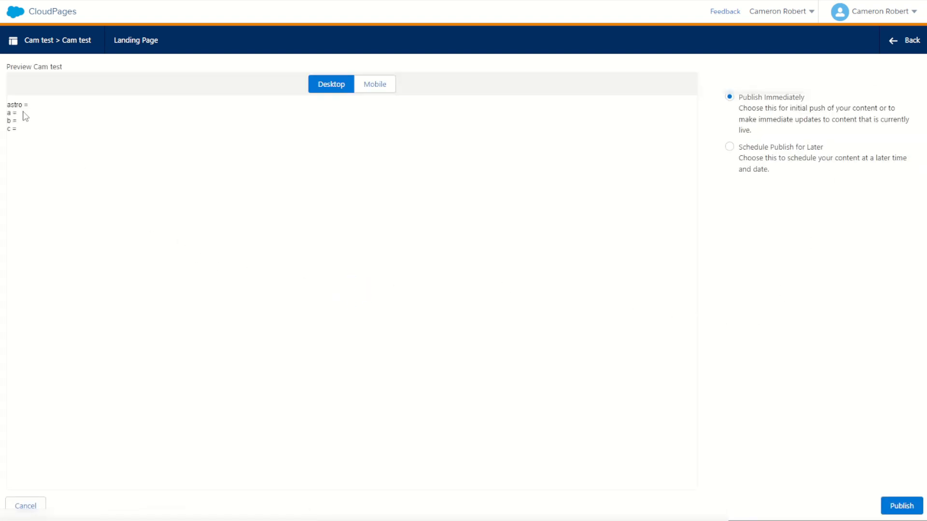
pyautogui.click(901, 506)
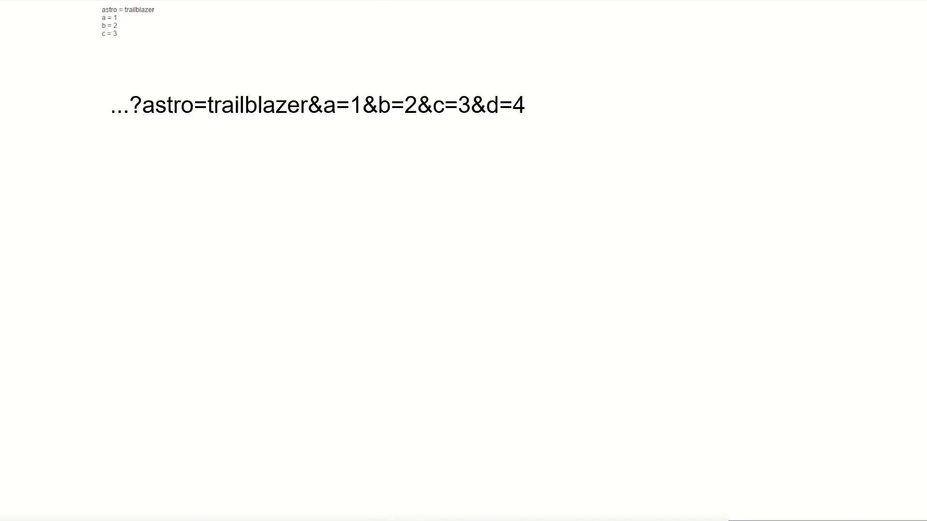
pyautogui.moveTo(122, 48)
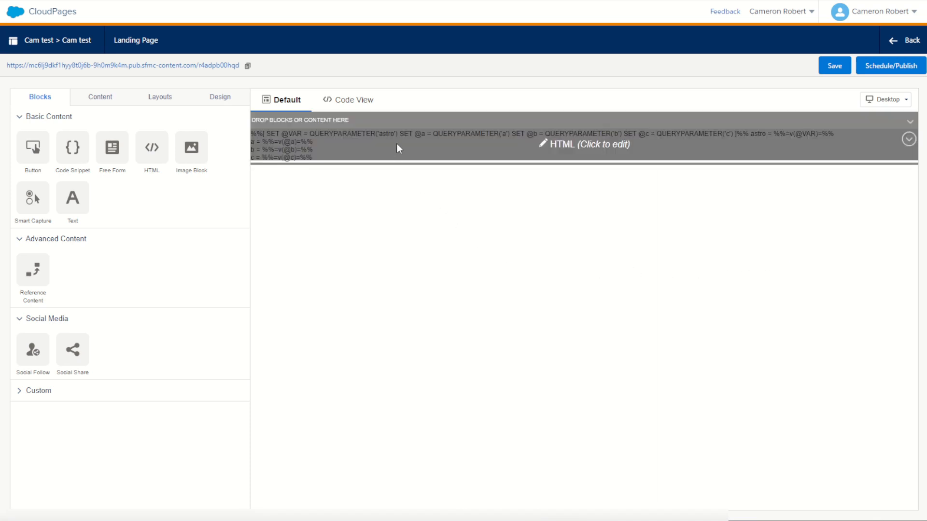
# Step: Add labelled astro, a and b text inputs to the HTML block's form, each followed by <br>
pyautogui.click(585, 143)
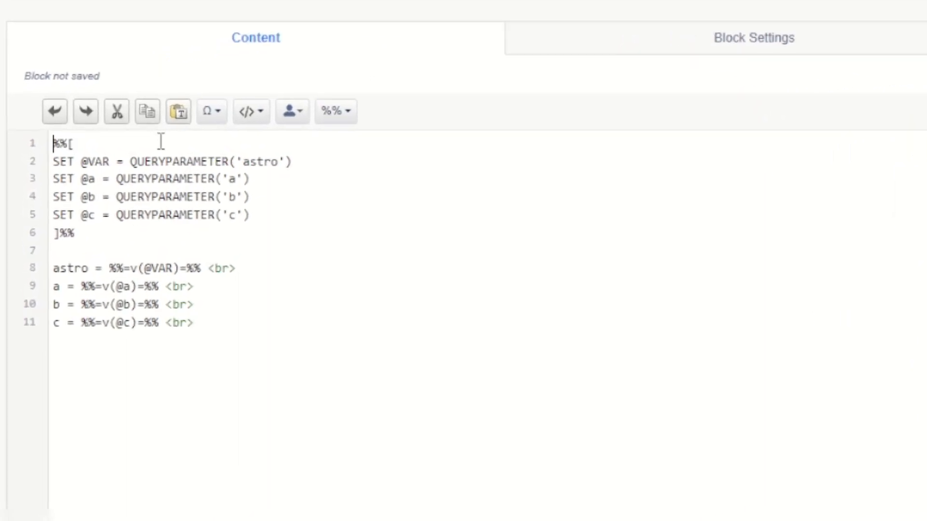
pyautogui.write('<form>')
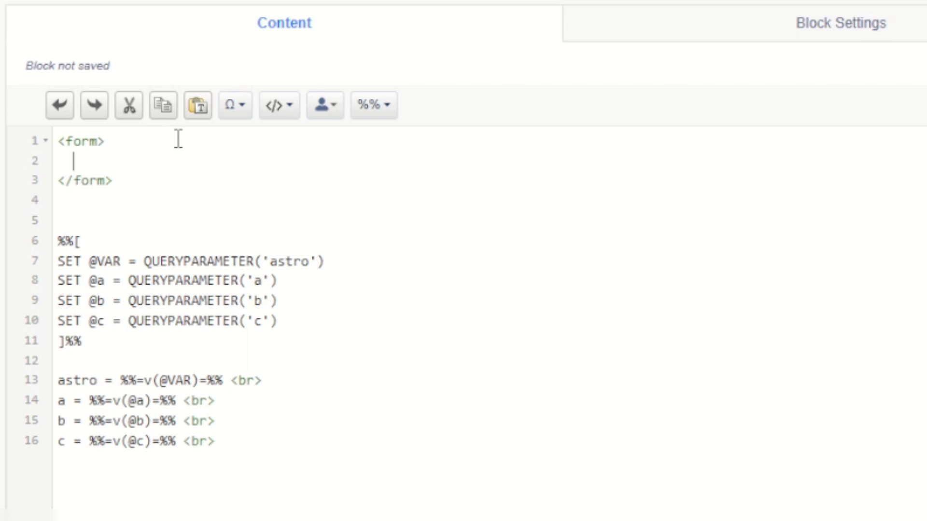
pyautogui.write('<input')
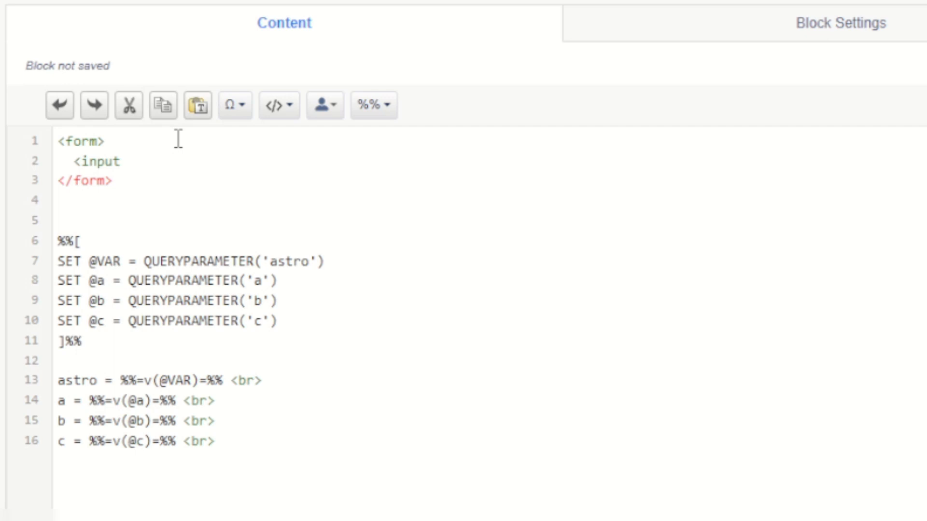
pyautogui.write('te')
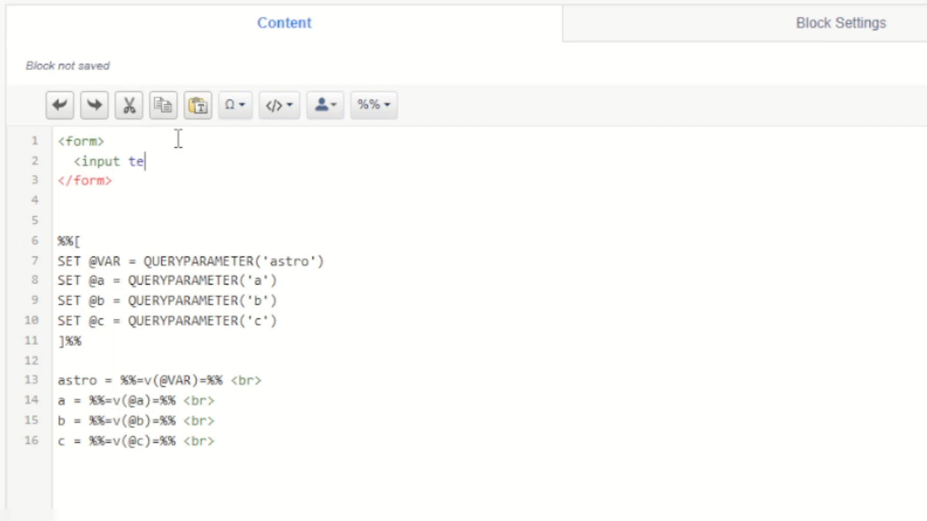
pyautogui.write('pe="t')
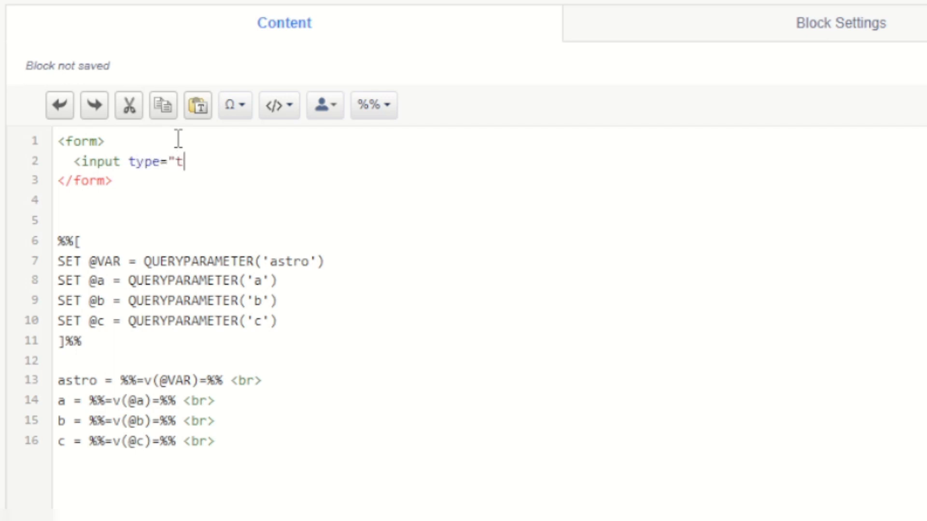
pyautogui.write('ext" name=')
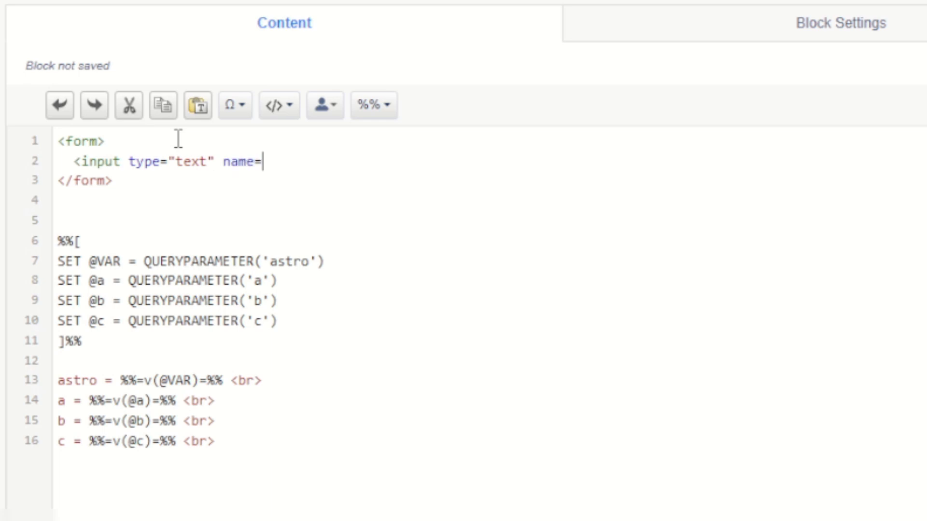
pyautogui.write('"astro')
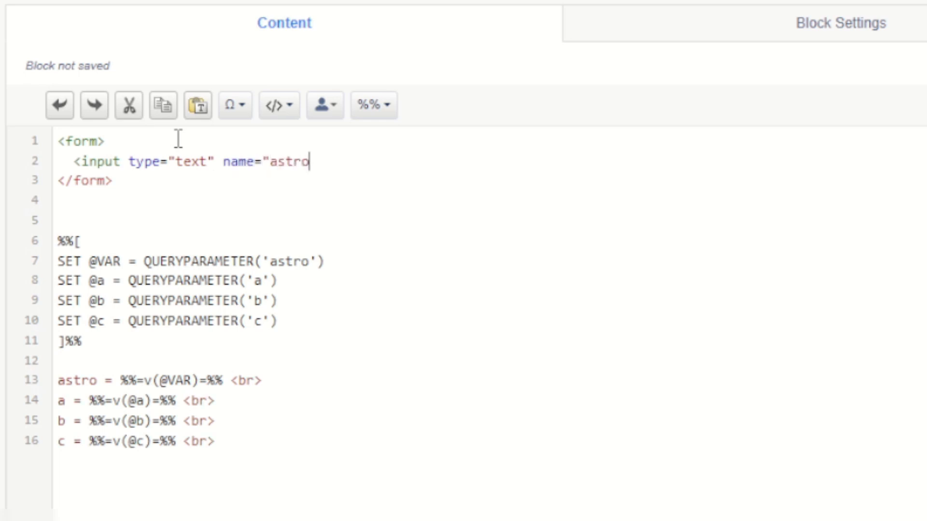
pyautogui.write('"/>')
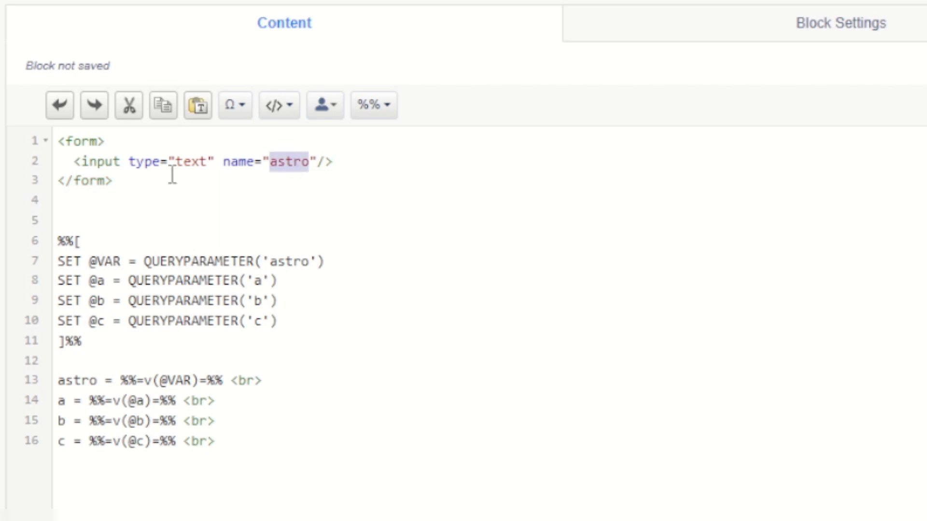
pyautogui.write('astro:')
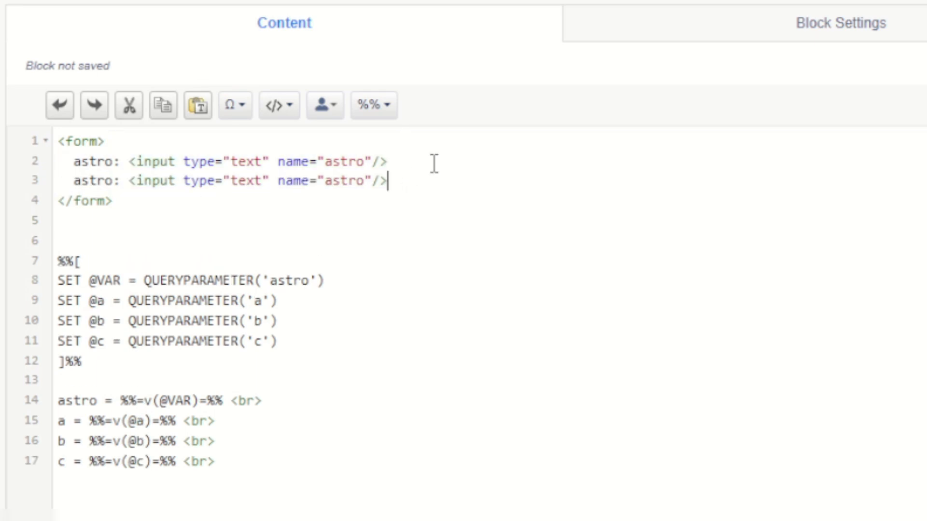
pyautogui.write('<br>')
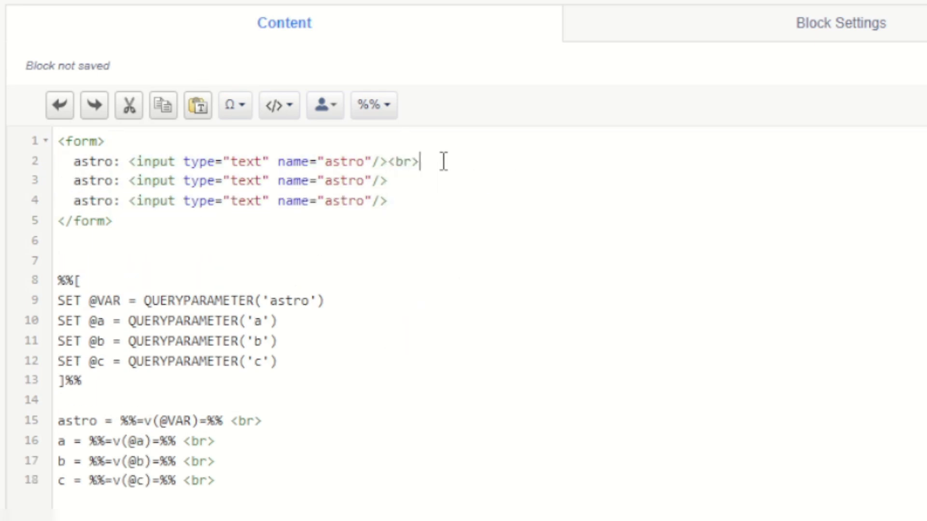
pyautogui.write('<br>')
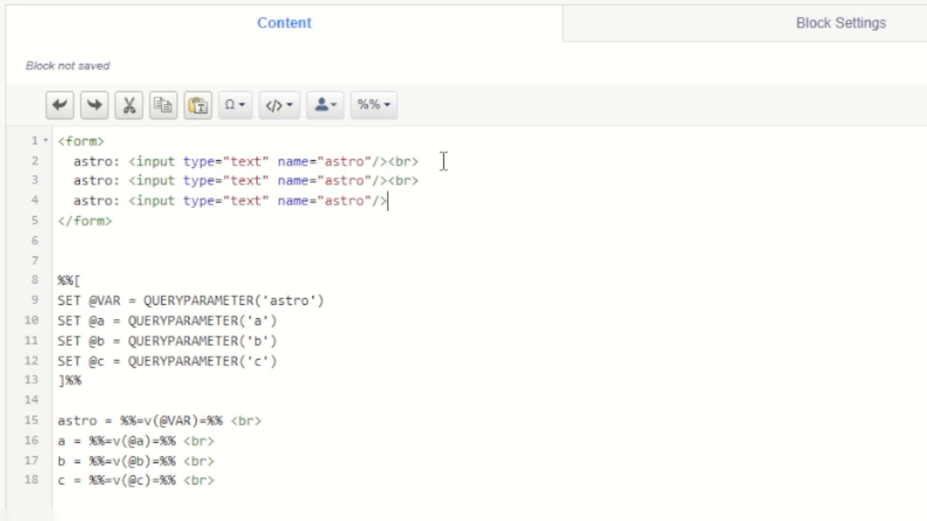
pyautogui.doubleClick(91, 181)
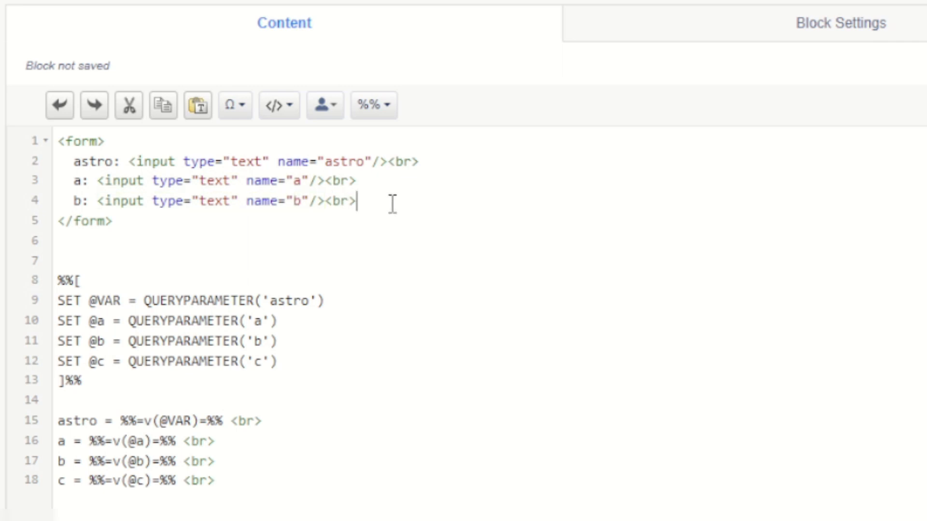
# Step: Add a submit input and set method="GET" on the form tag
pyautogui.write('<input type="')
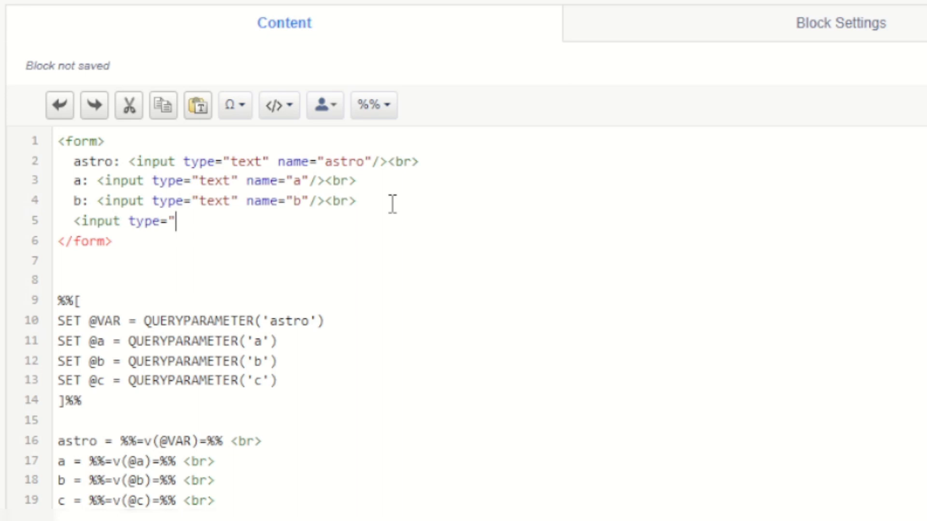
pyautogui.write('submit')
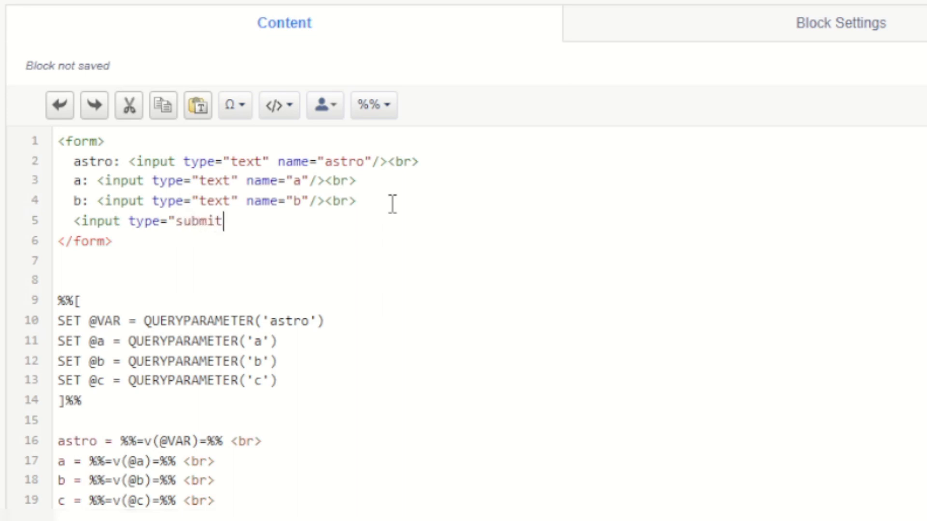
pyautogui.write('"/>')
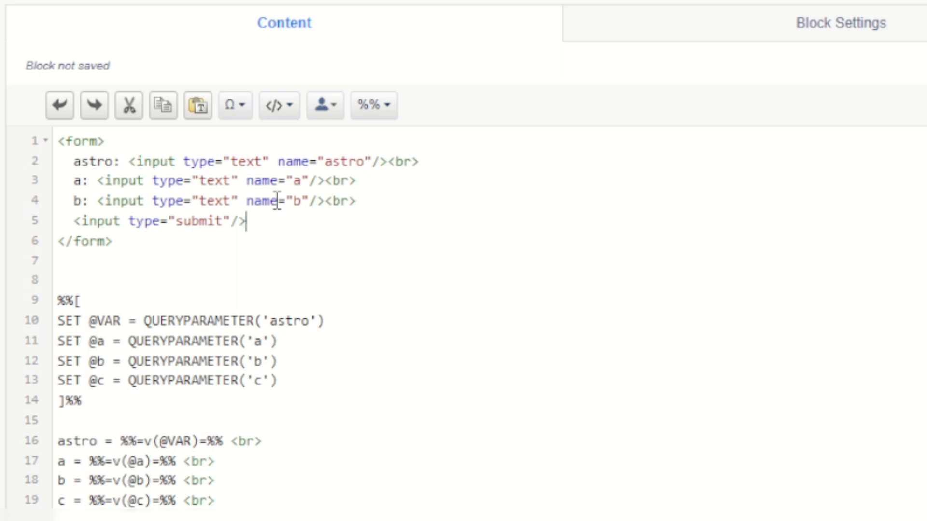
pyautogui.click(109, 141)
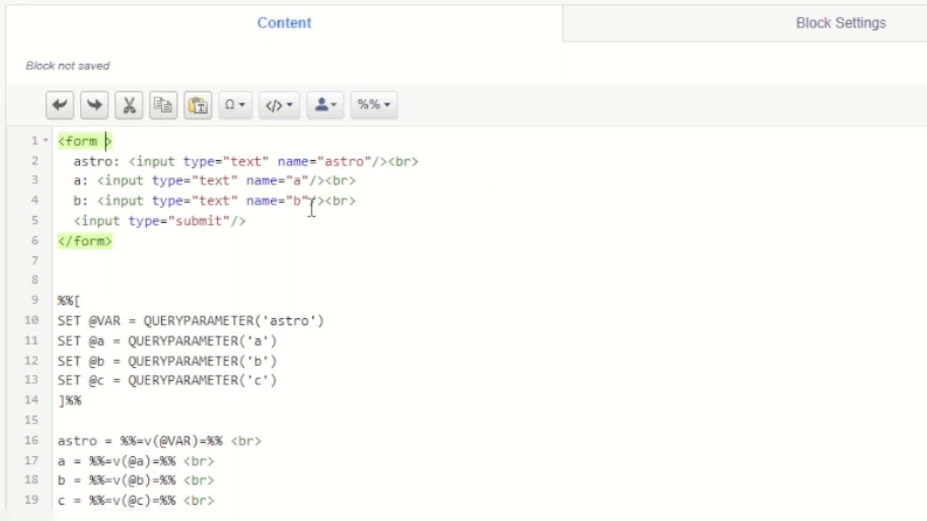
pyautogui.write('method')
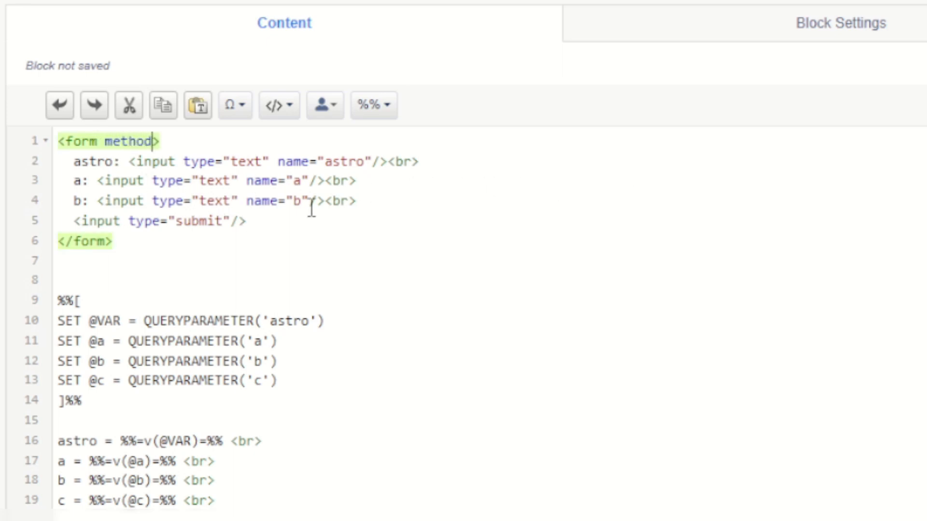
pyautogui.write('="GET"')
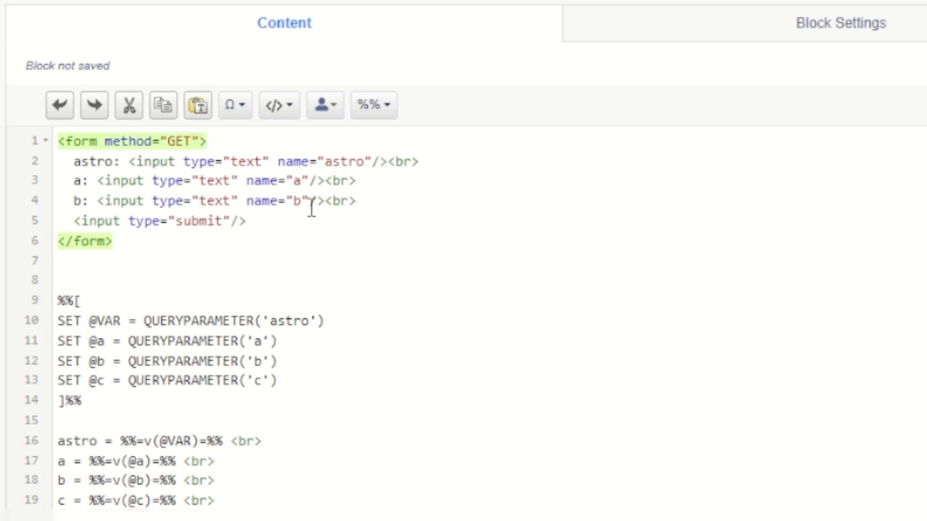
pyautogui.moveTo(302, 168)
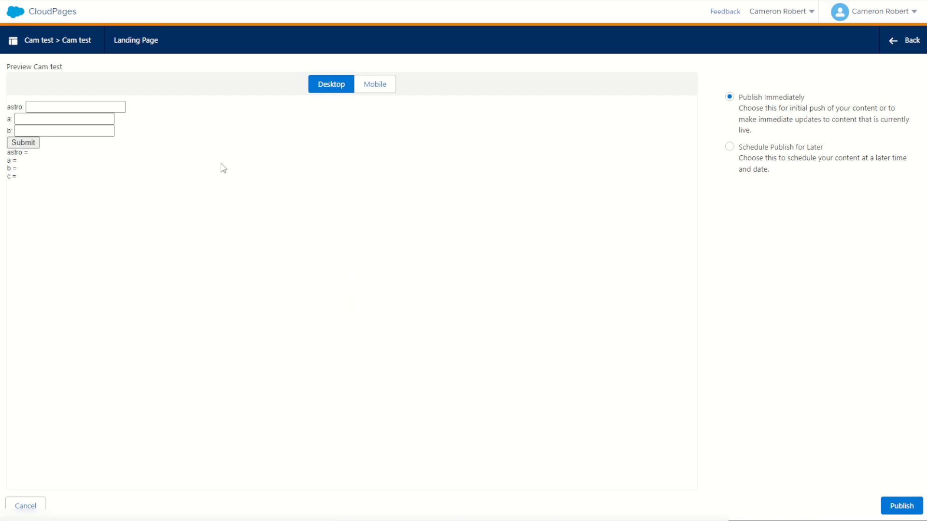
# Step: Publish the Cam test page immediately and go to its published live URL
pyautogui.click(75, 107)
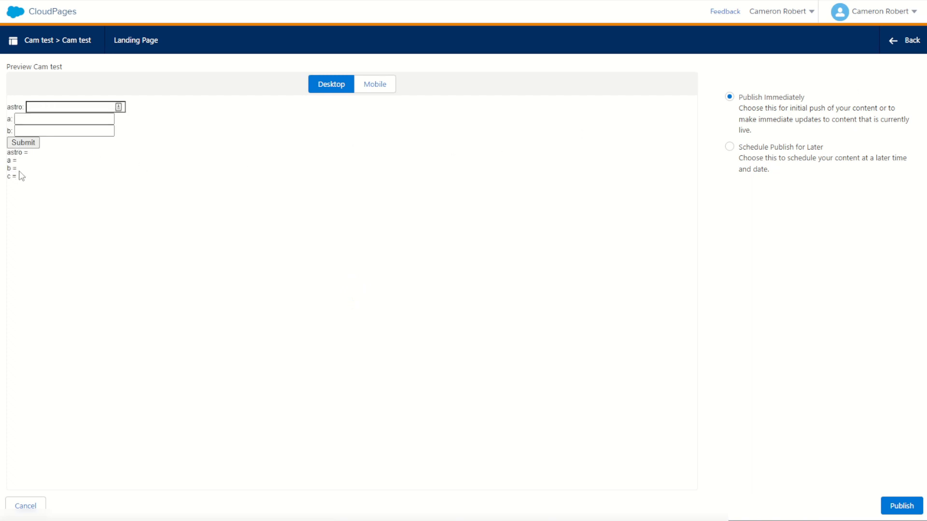
pyautogui.click(901, 506)
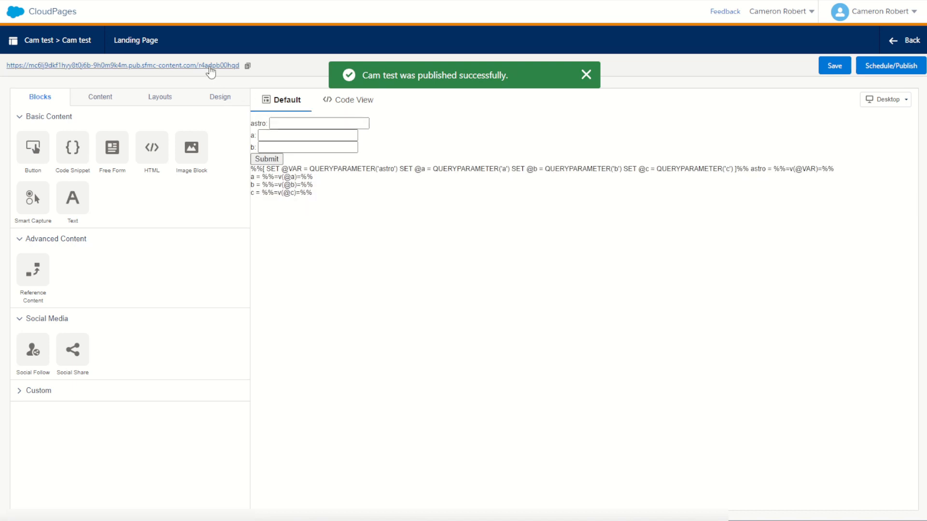
pyautogui.click(122, 65)
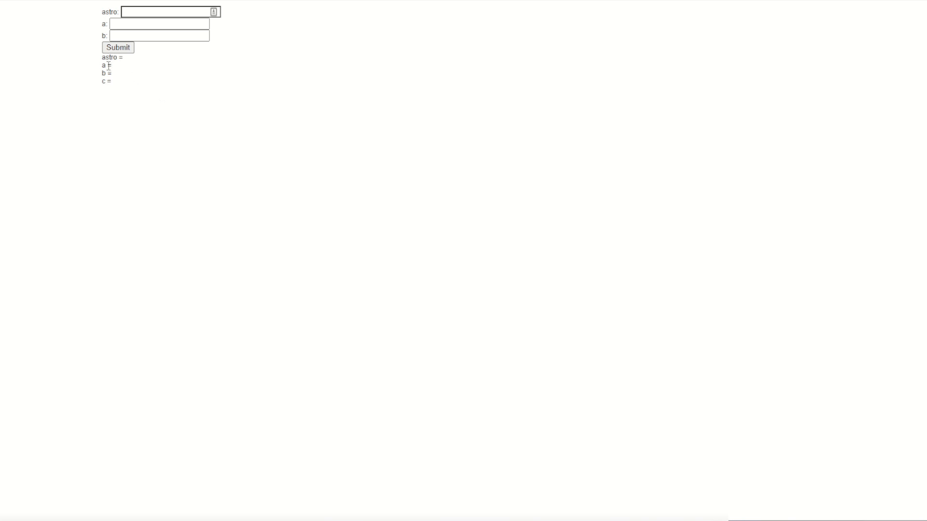
# Step: Submit the live form with astro set to 'yes' so the page prints astro = yes
pyautogui.click(117, 48)
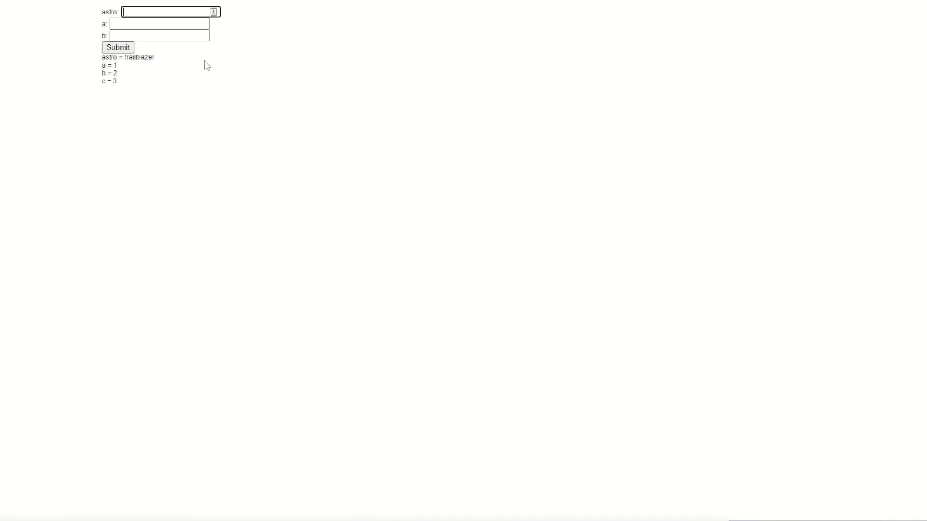
pyautogui.write('yes')
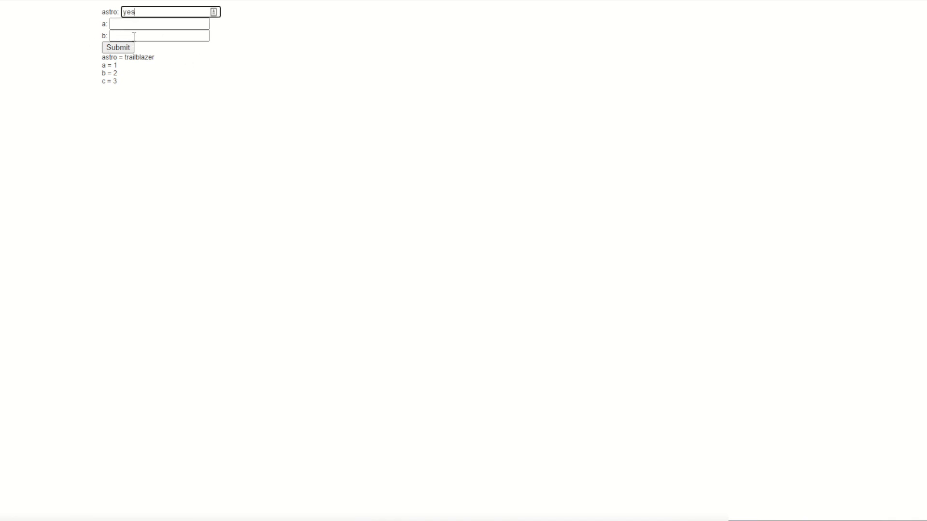
pyautogui.moveTo(219, 214)
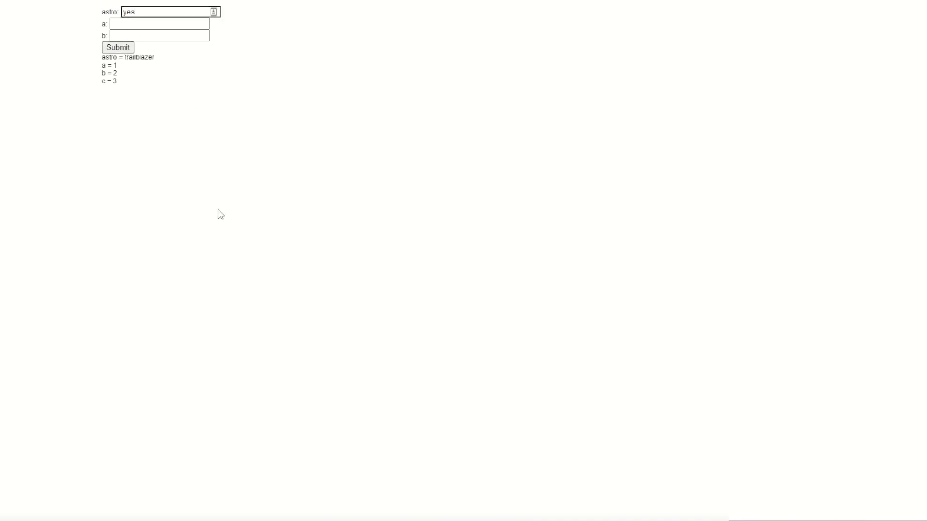
pyautogui.click(117, 48)
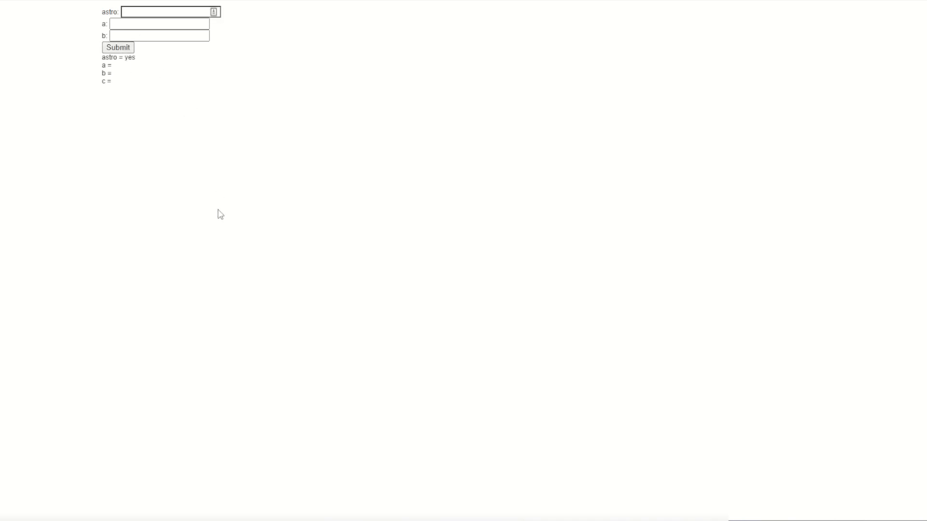
# Step: Fill the astro, a and b fields with yes, 1 and 2
pyautogui.click(165, 11)
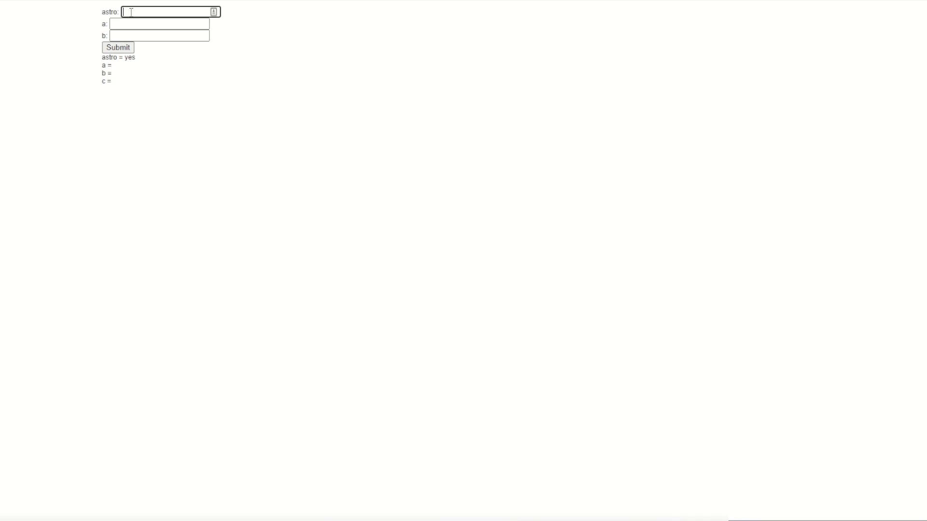
pyautogui.write('ye')
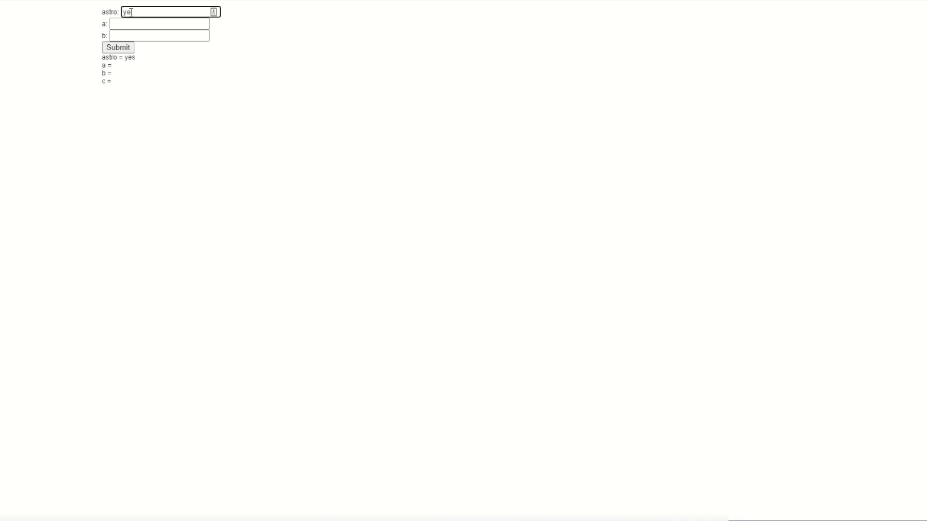
pyautogui.write('1')
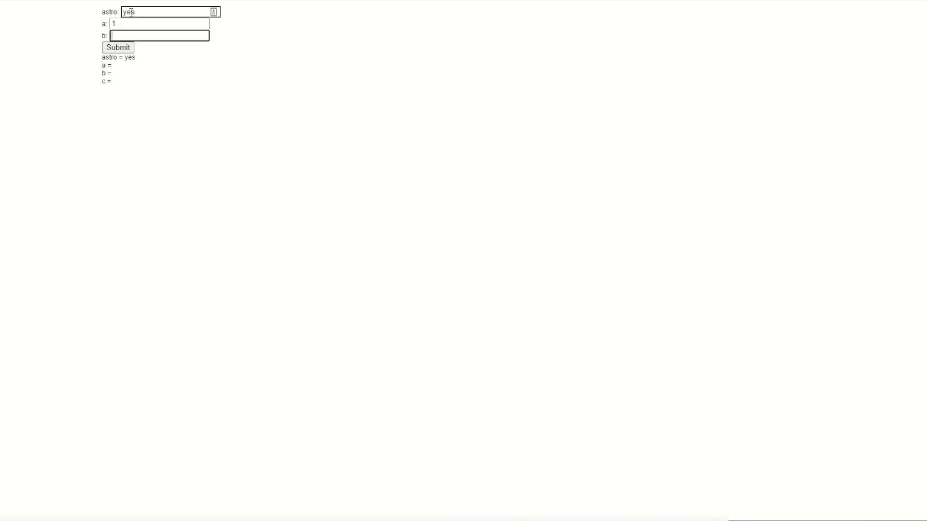
pyautogui.write('2')
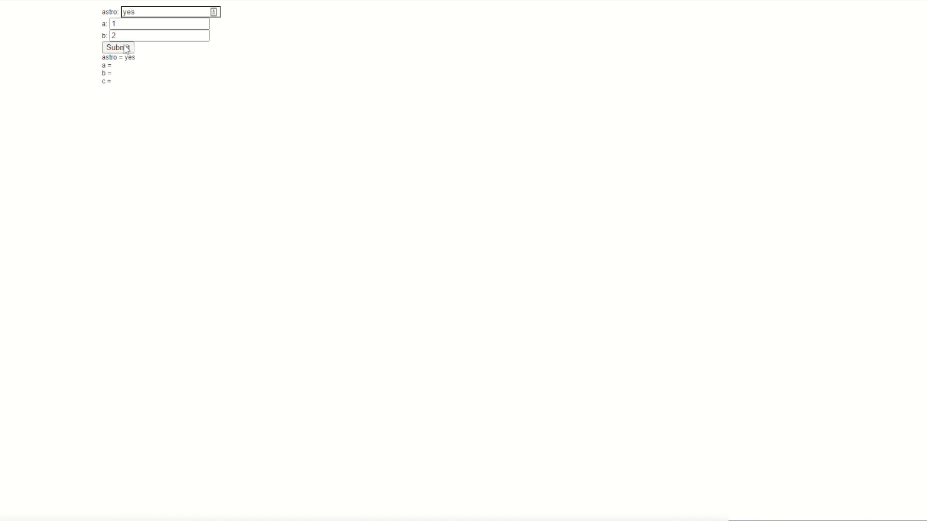